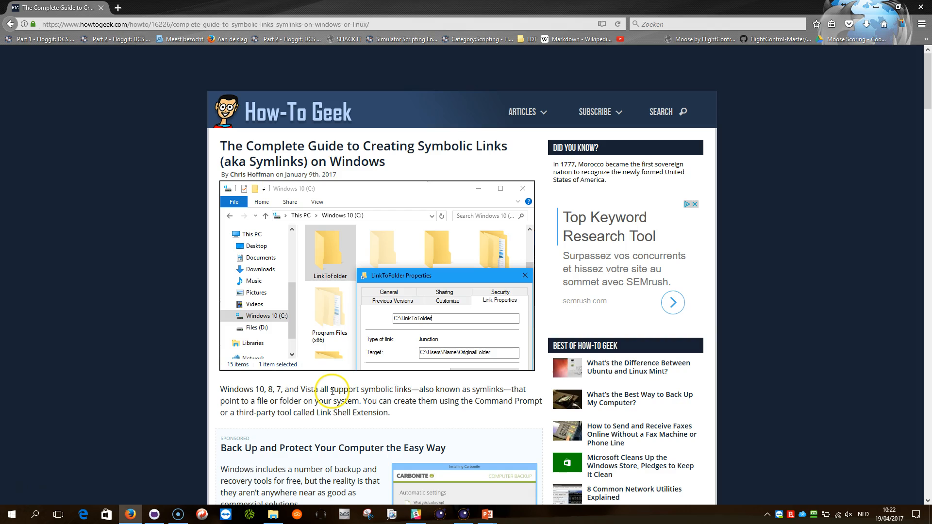
mouse_move(143, 28)
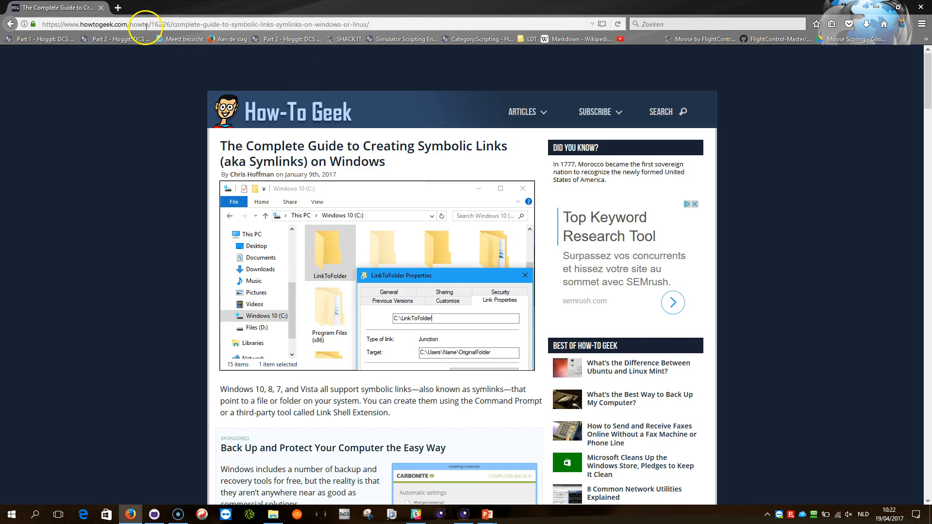
mouse_move(286, 150)
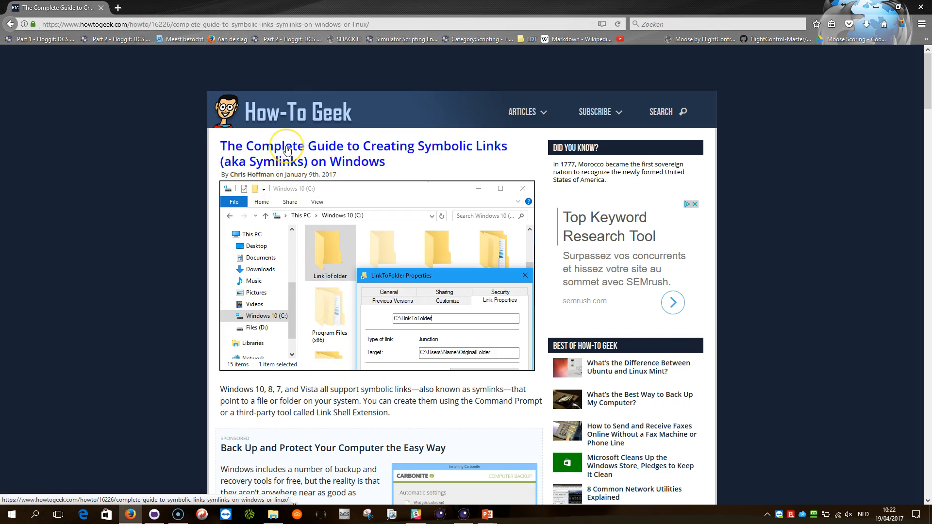
mouse_move(359, 166)
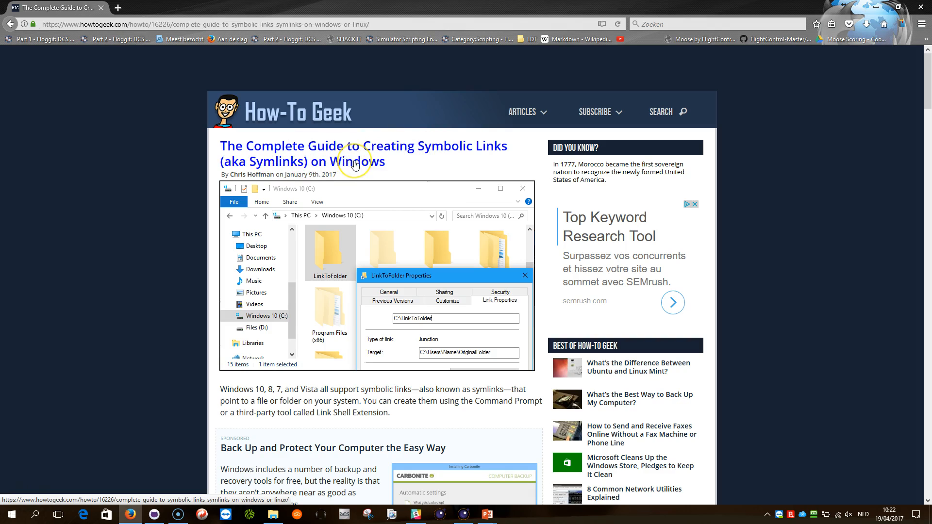
Scroll the symlinks guide past the mklink commands down to the Link Shell Extension section
scroll(down, 3)
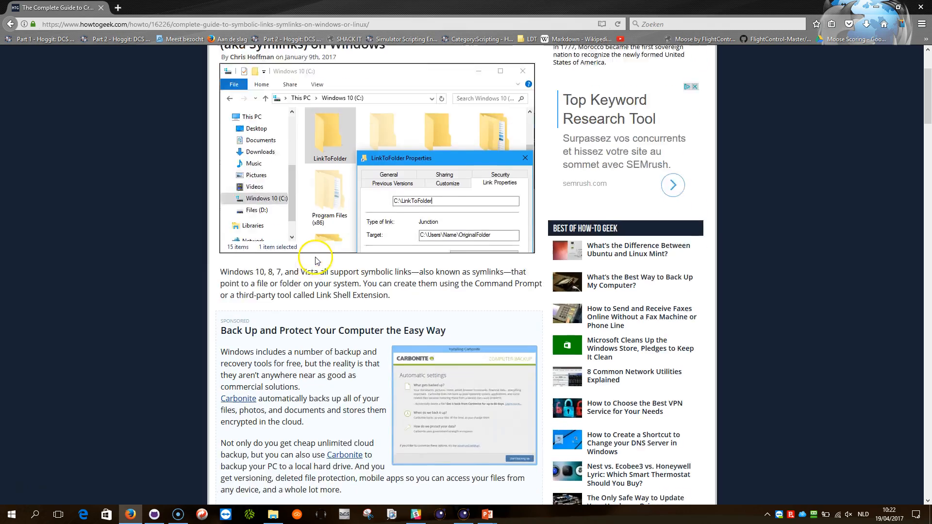
scroll(down, 3)
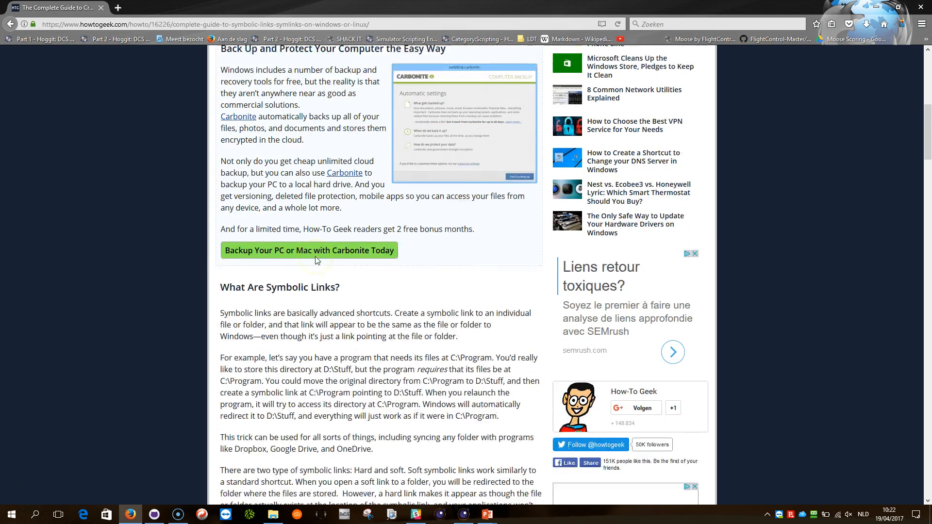
scroll(down, 3)
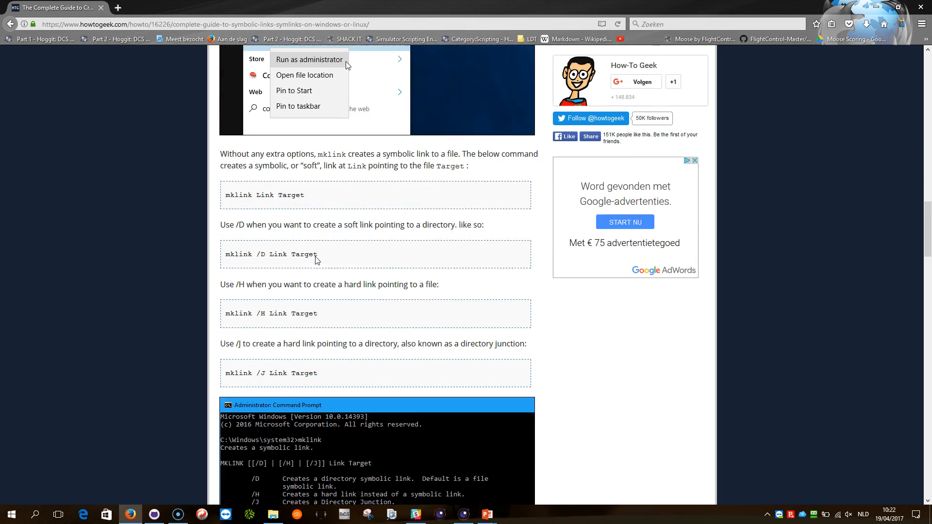
scroll(down, 3)
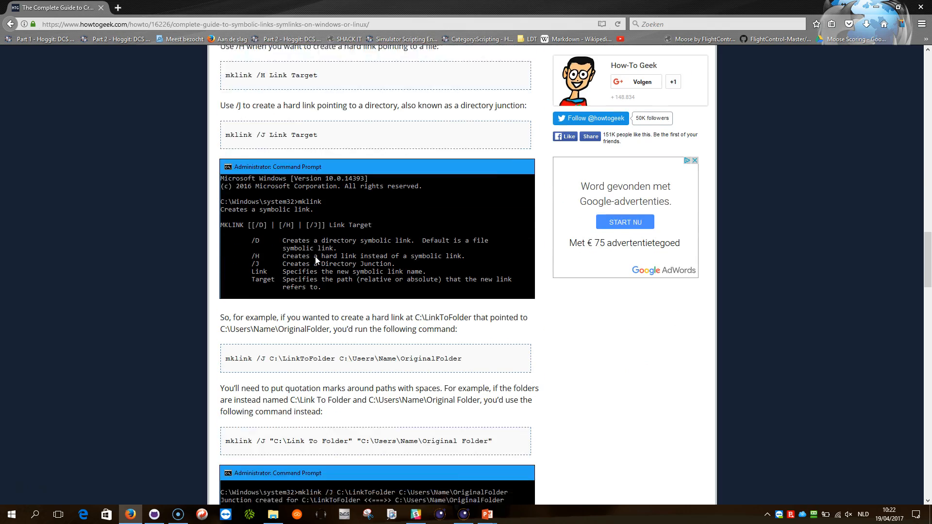
scroll(down, 3)
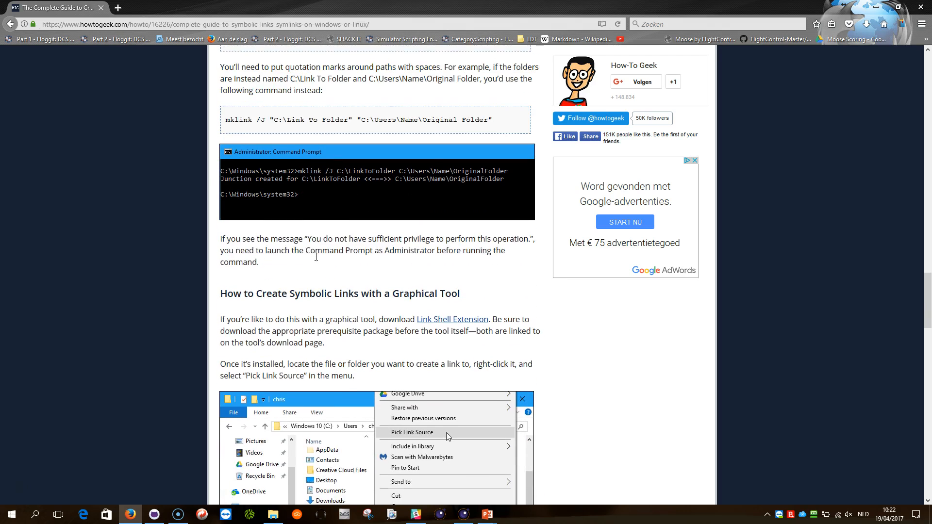
scroll(down, 3)
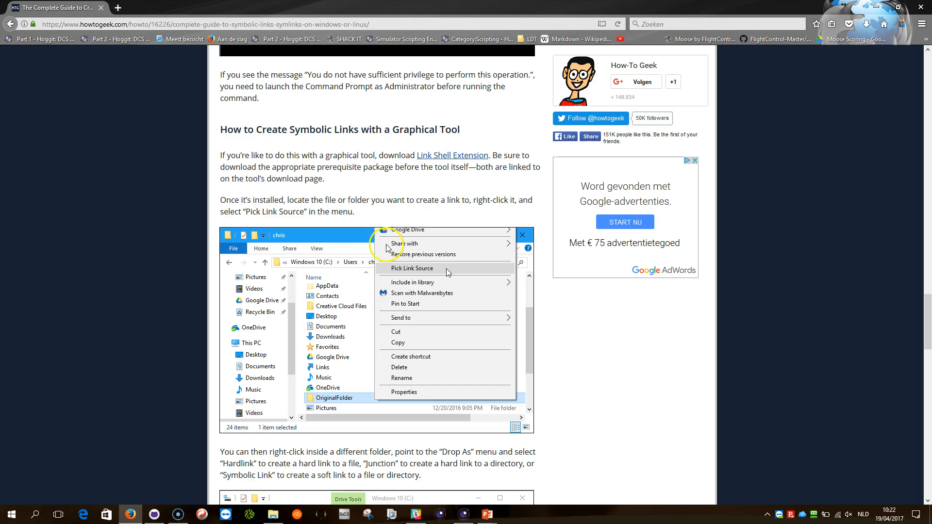
scroll(down, 3)
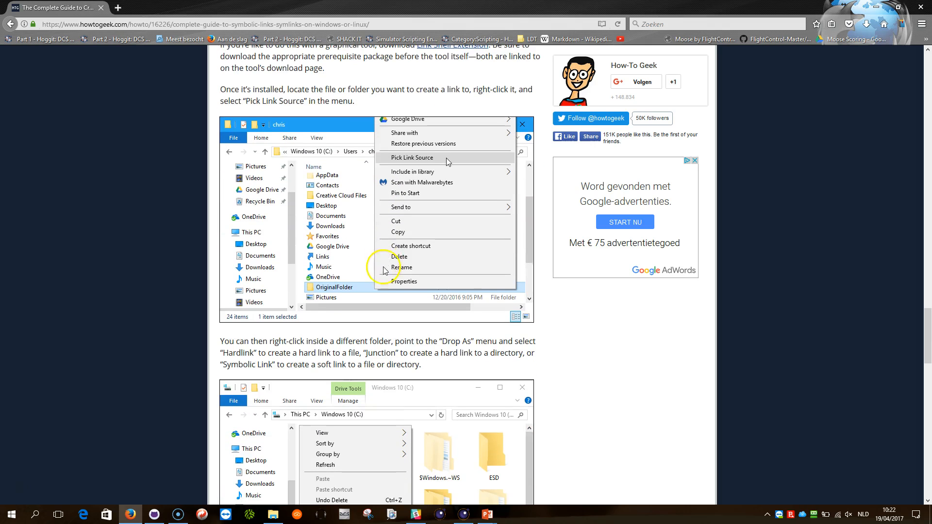
scroll(down, 3)
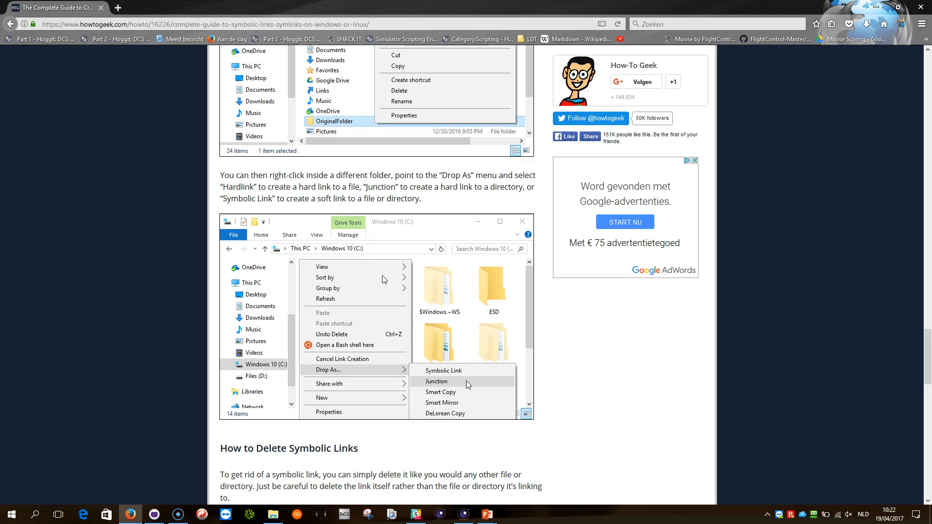
scroll(down, 3)
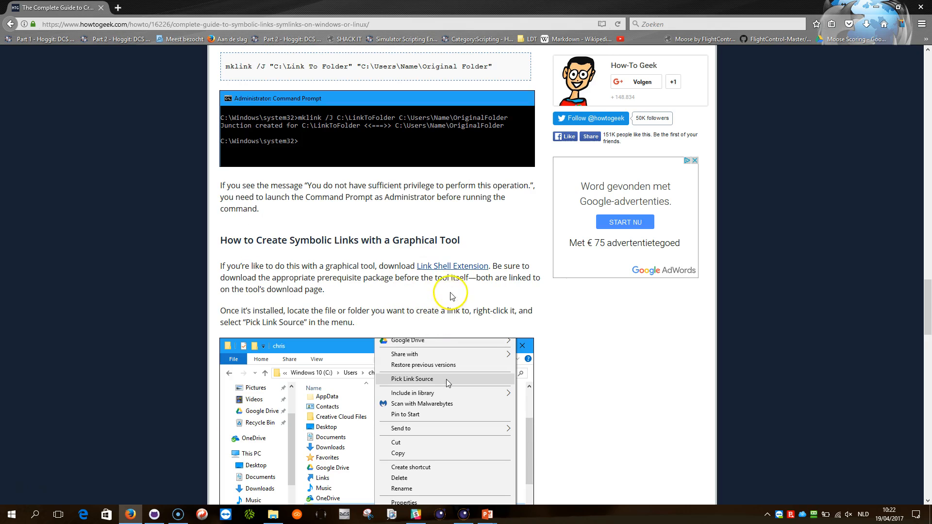
mouse_move(452, 271)
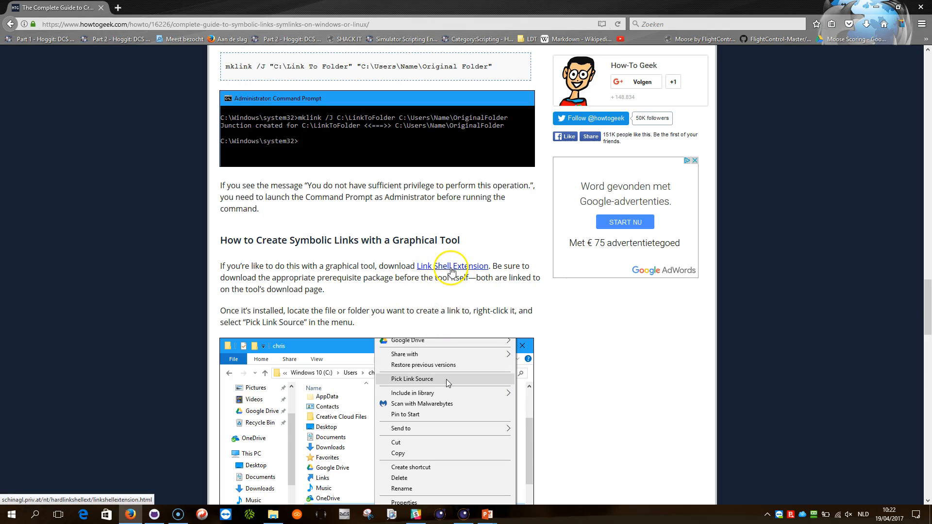
mouse_move(378, 254)
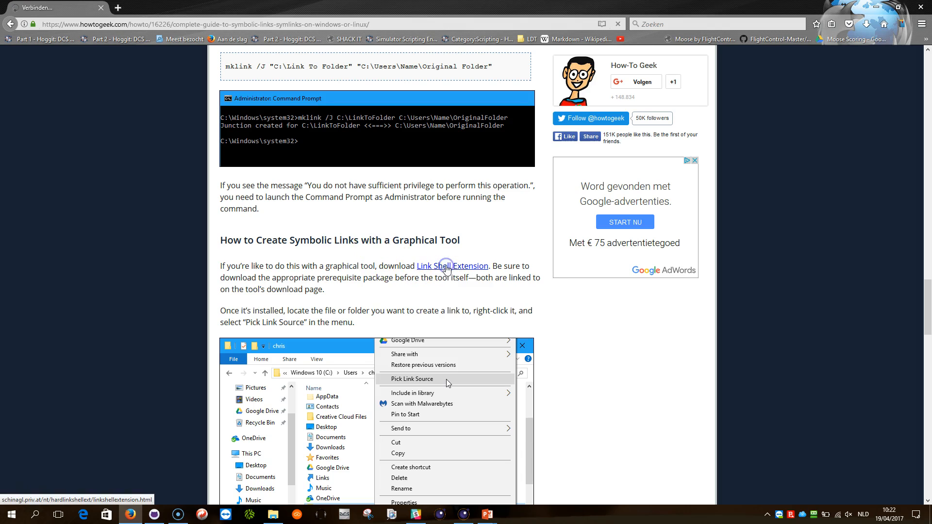
Follow the Link Shell Extension link and scroll its homepage down to the Download section
click(452, 266)
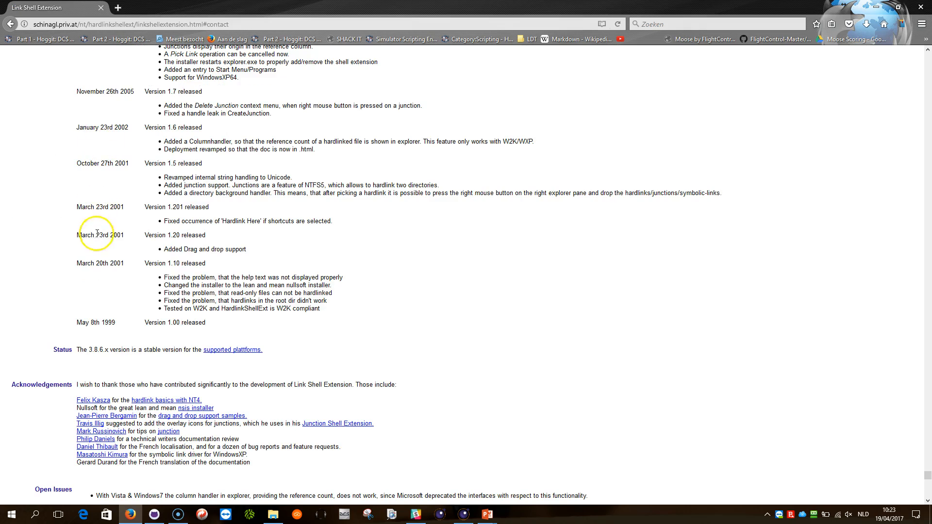
scroll(down, 3)
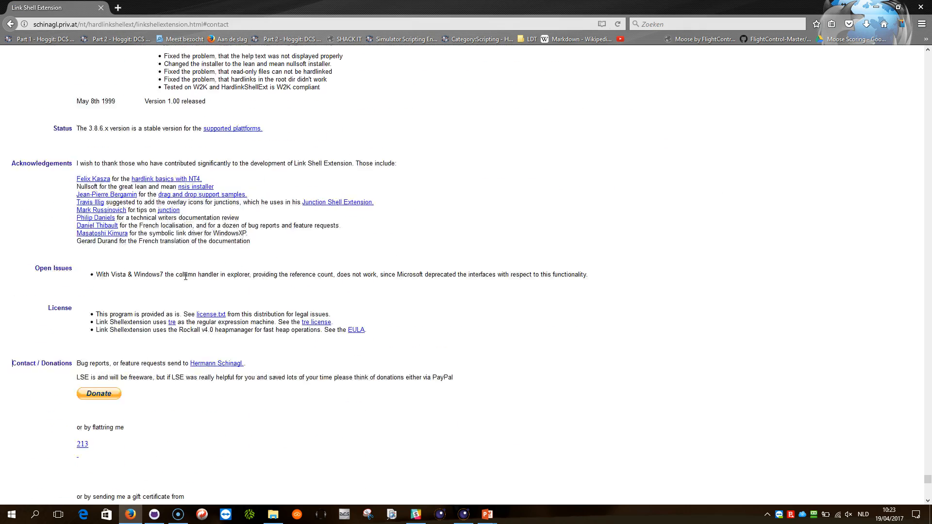
scroll(down, 3)
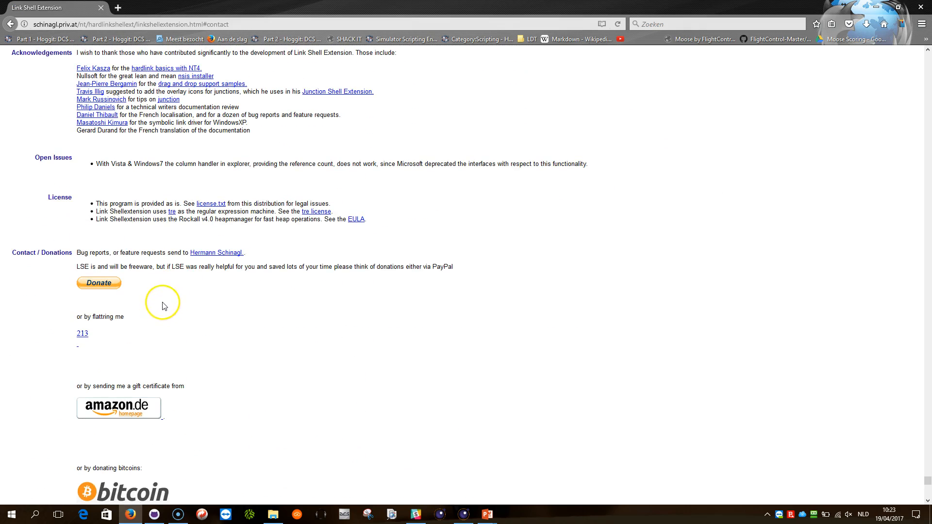
mouse_move(168, 296)
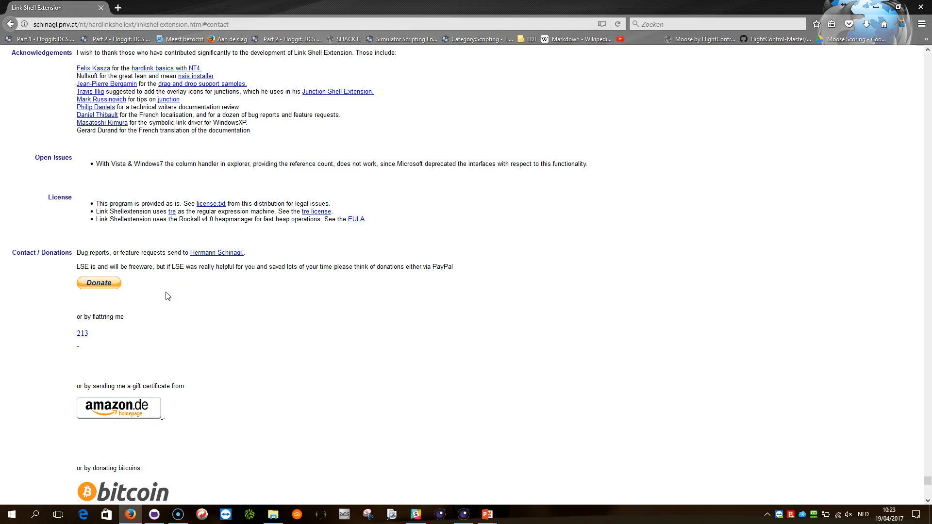
scroll(down, 3)
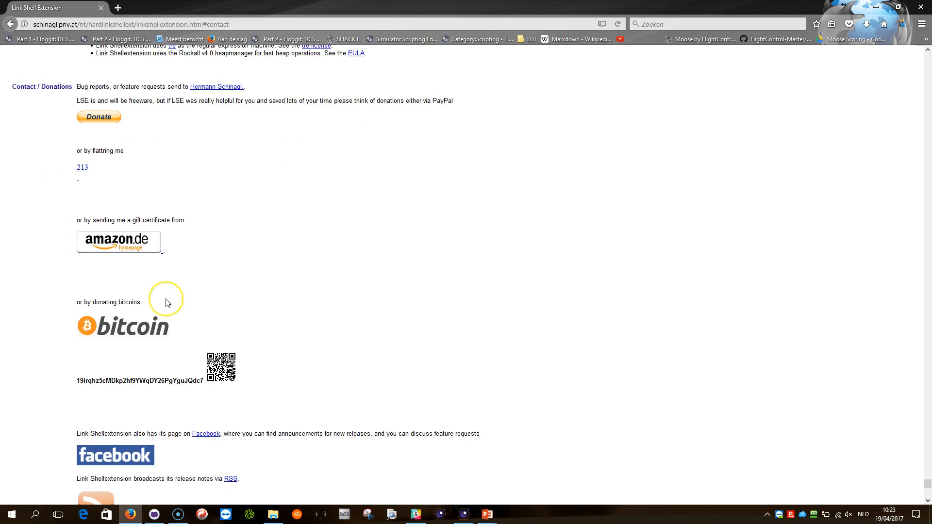
scroll(down, 3)
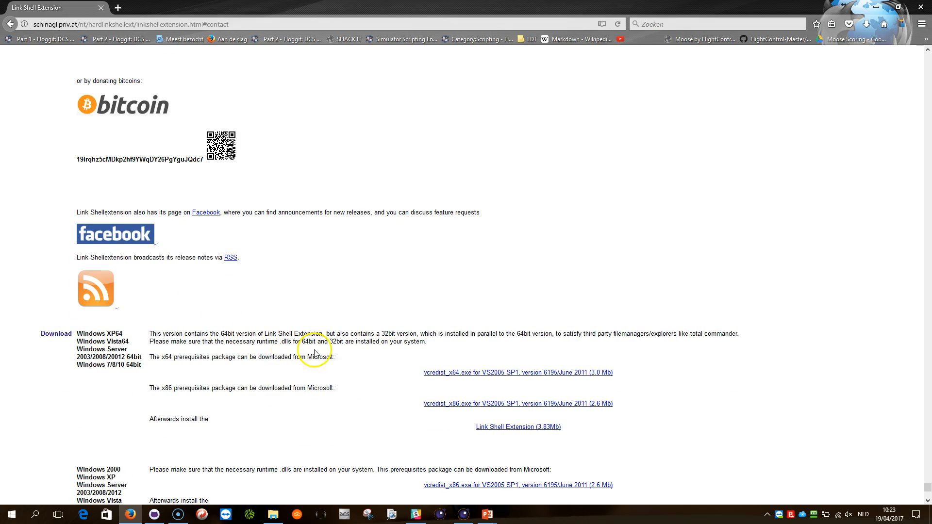
mouse_move(504, 377)
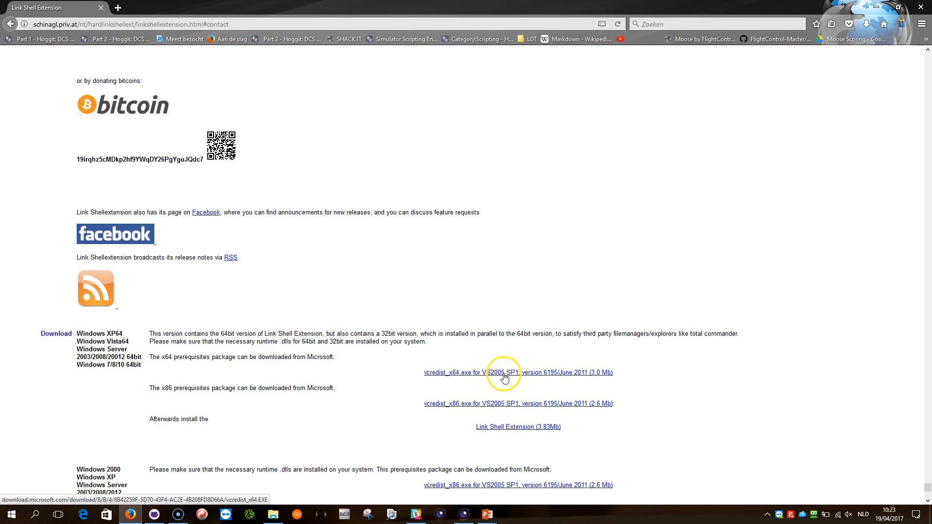
mouse_move(487, 377)
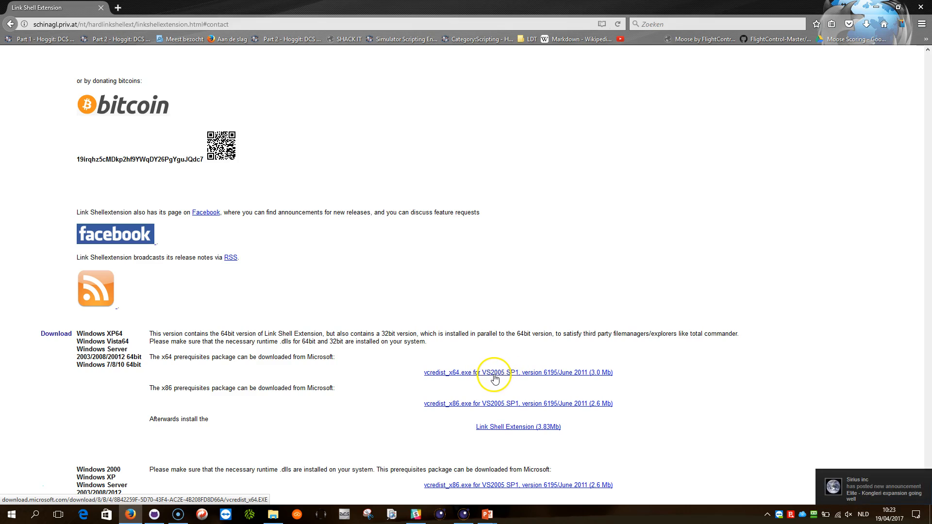
mouse_move(502, 379)
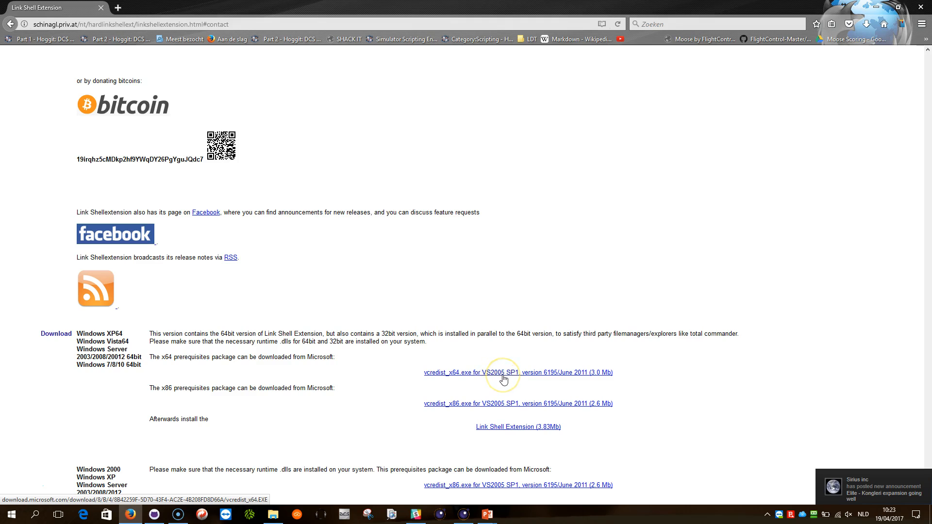
mouse_move(504, 373)
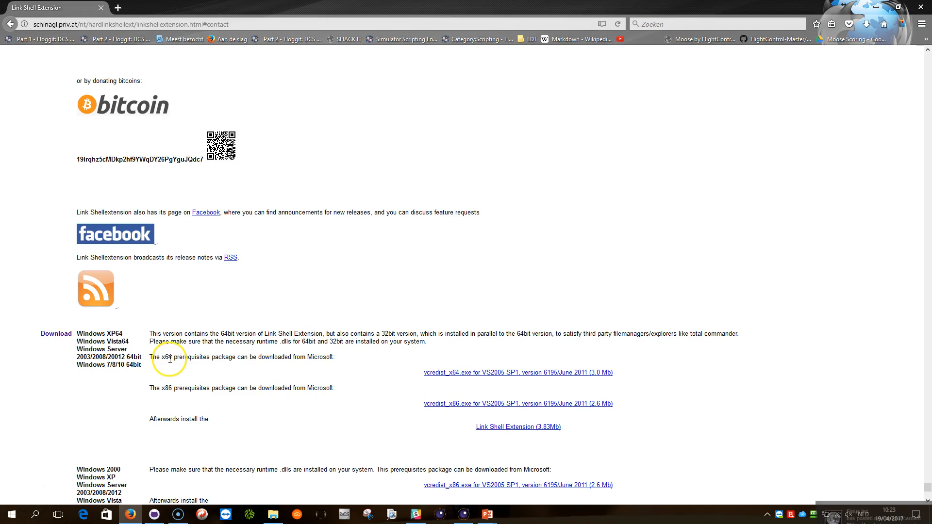
mouse_move(224, 387)
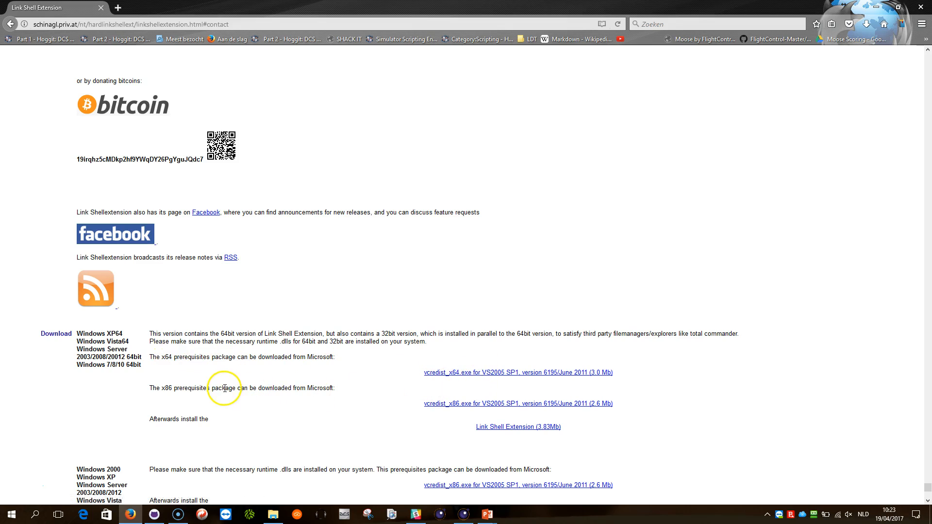
mouse_move(475, 395)
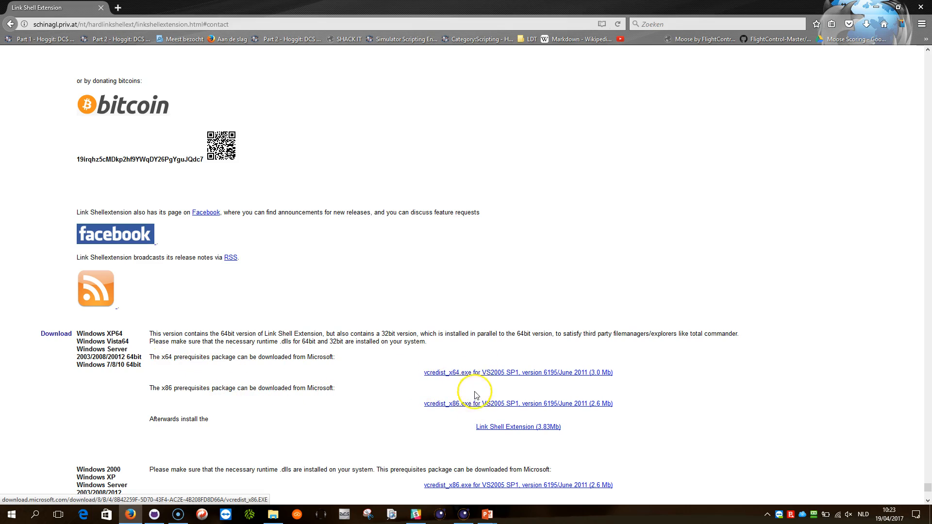
mouse_move(479, 376)
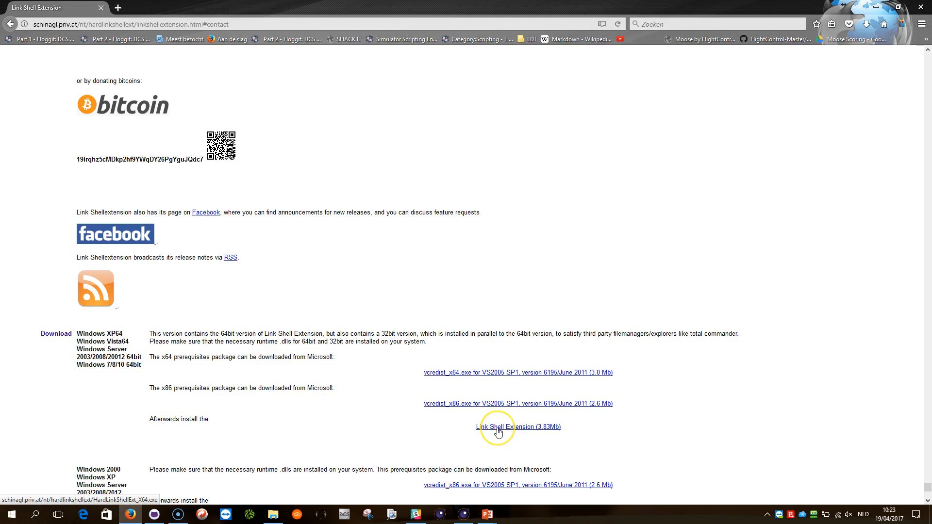
mouse_move(497, 427)
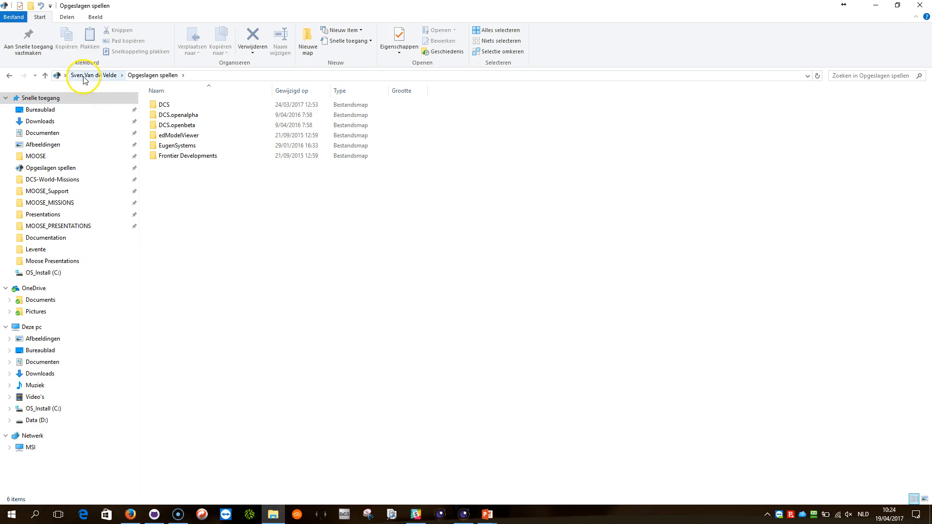
mouse_move(73, 79)
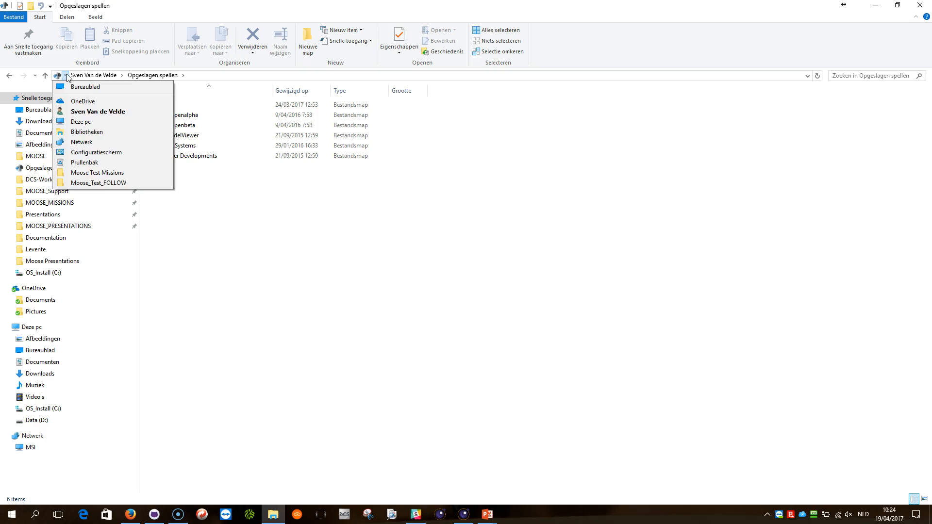
Browse from Opgeslagen spellen into the DCS folder and select its Missions subfolder
click(182, 76)
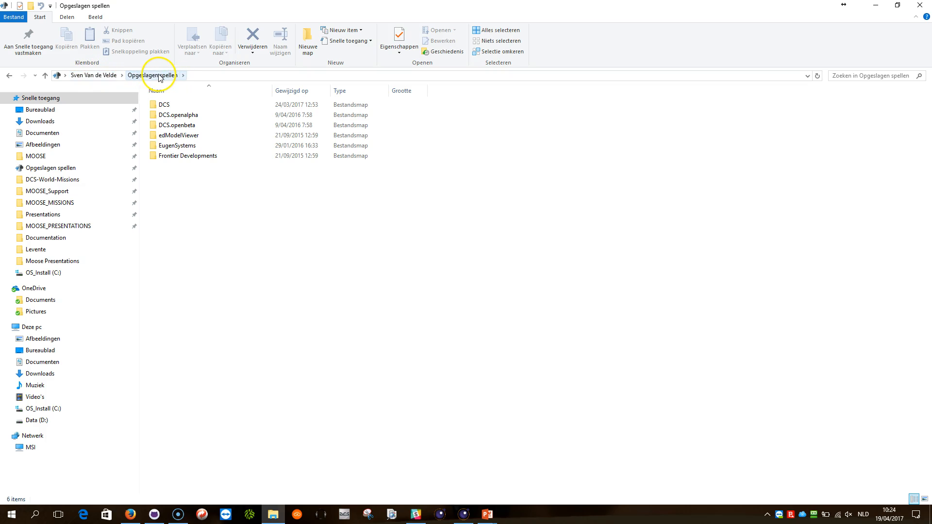
click(165, 105)
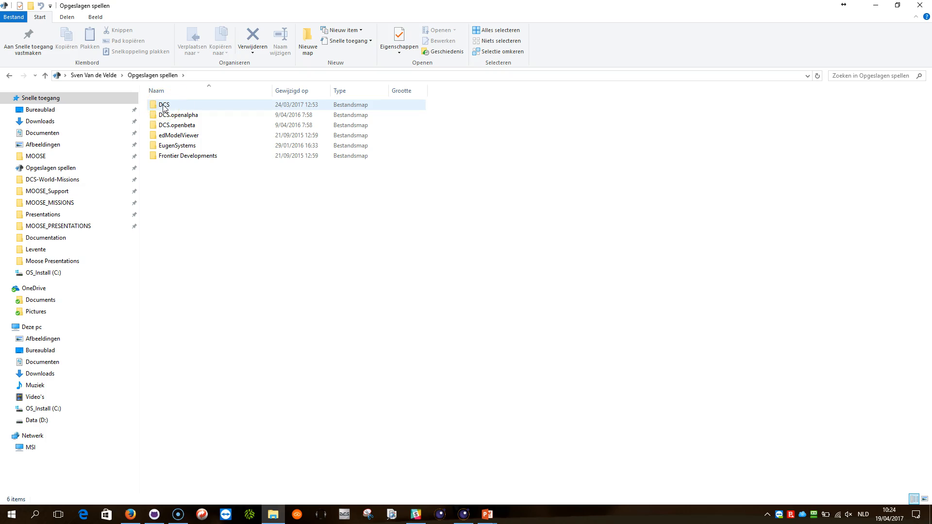
double_click(165, 105)
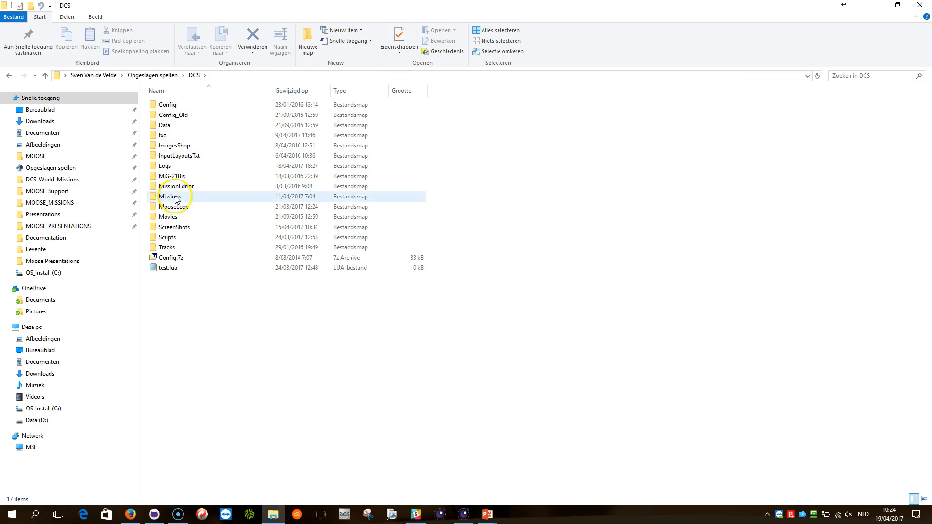
mouse_move(174, 196)
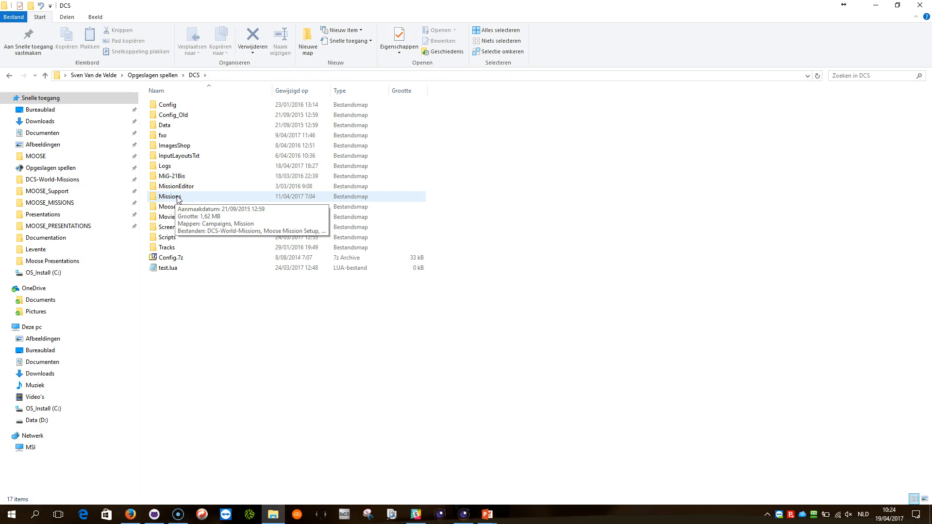
mouse_move(180, 189)
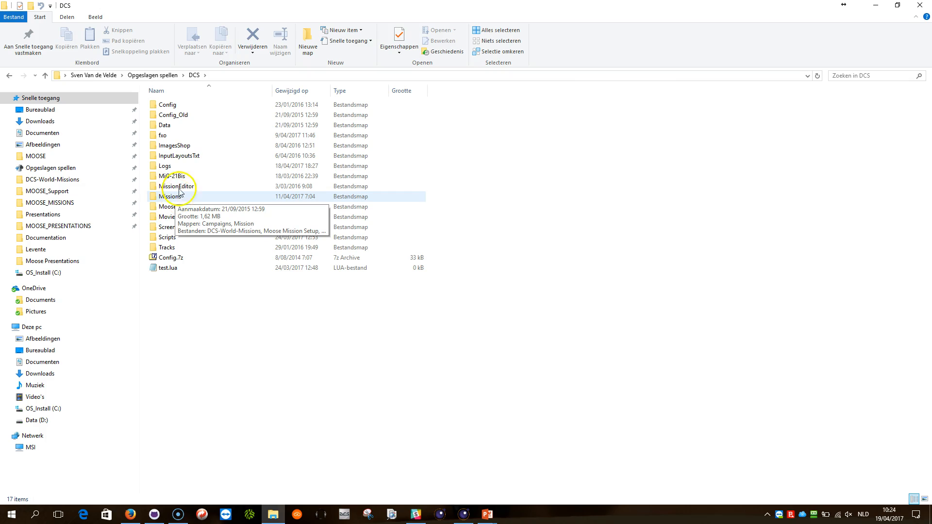
click(171, 196)
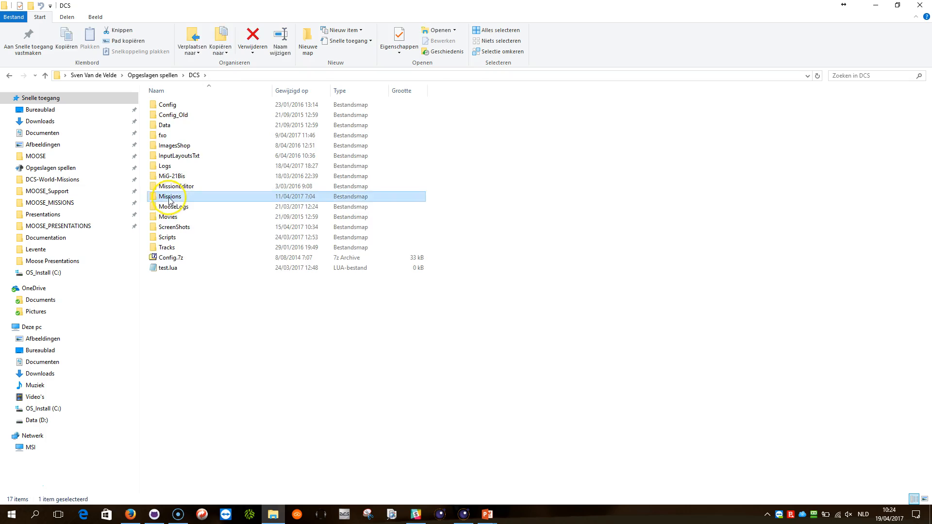
Enter Missions and the MOOSE_MISSIONS link, then go up to the GitHub folder holding the originals
double_click(169, 196)
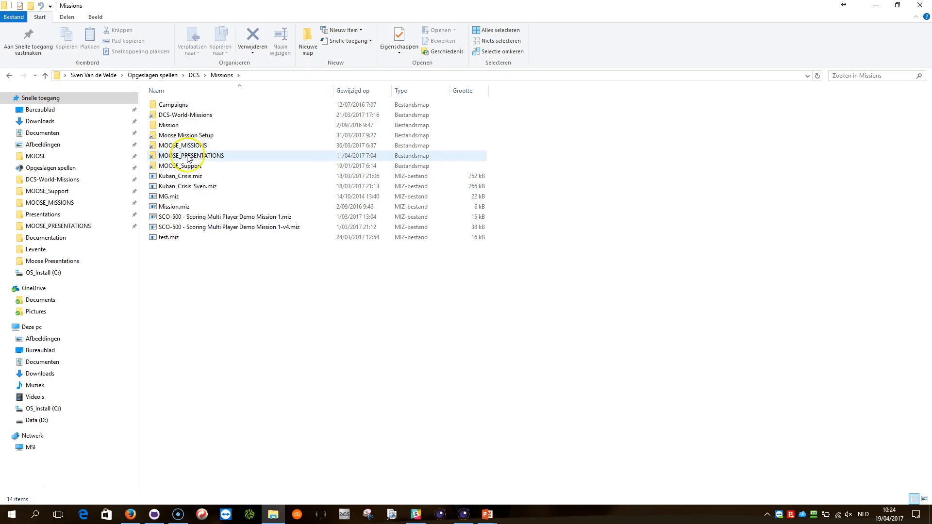
click(185, 166)
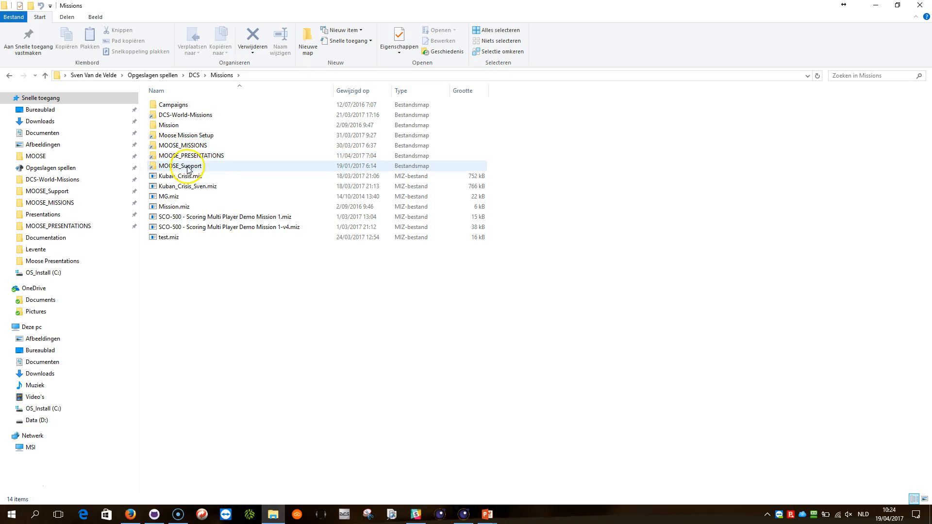
click(188, 144)
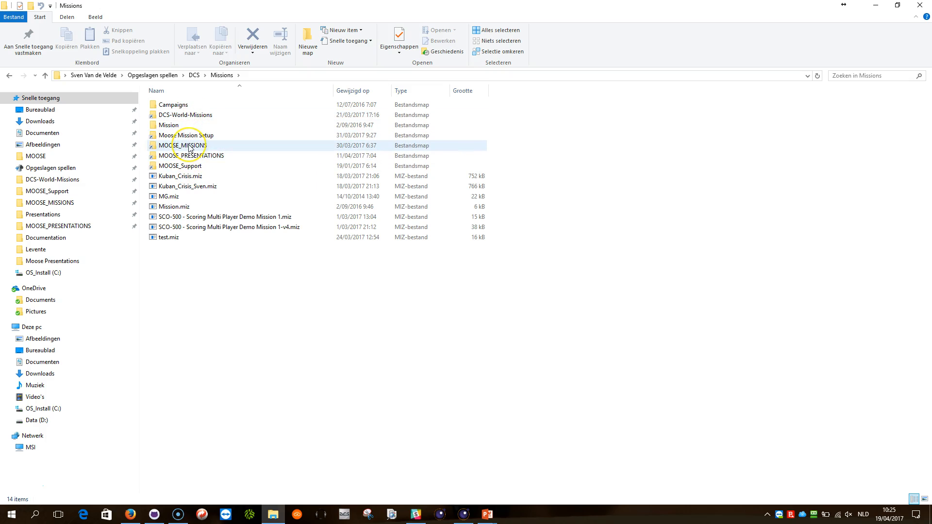
mouse_move(185, 146)
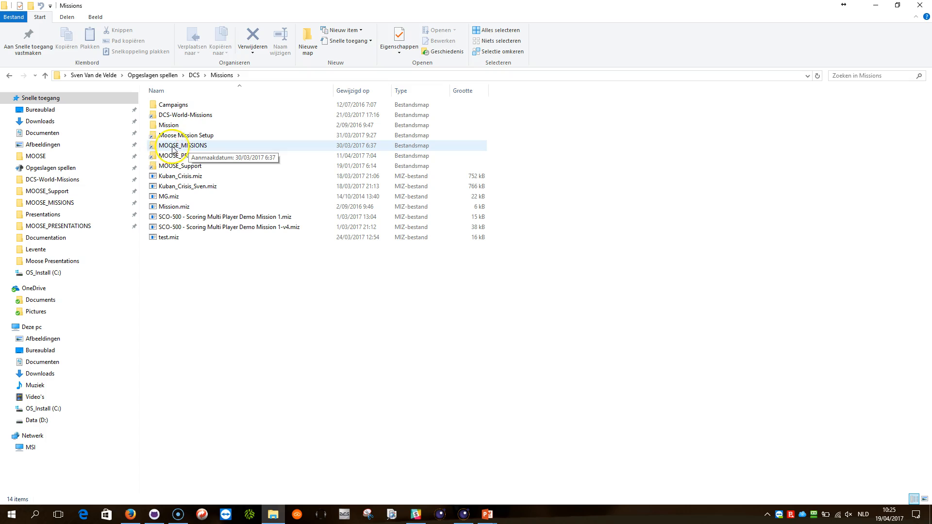
double_click(182, 145)
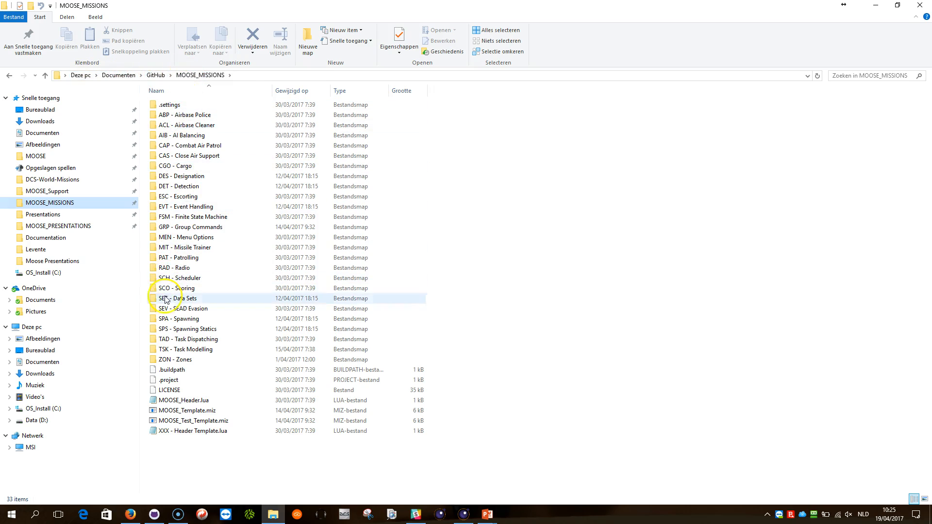
click(45, 75)
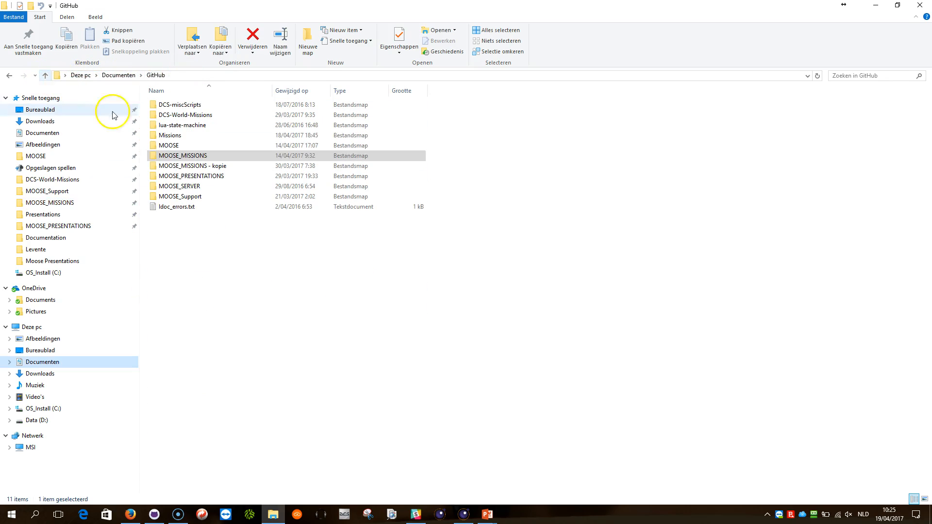
mouse_move(169, 95)
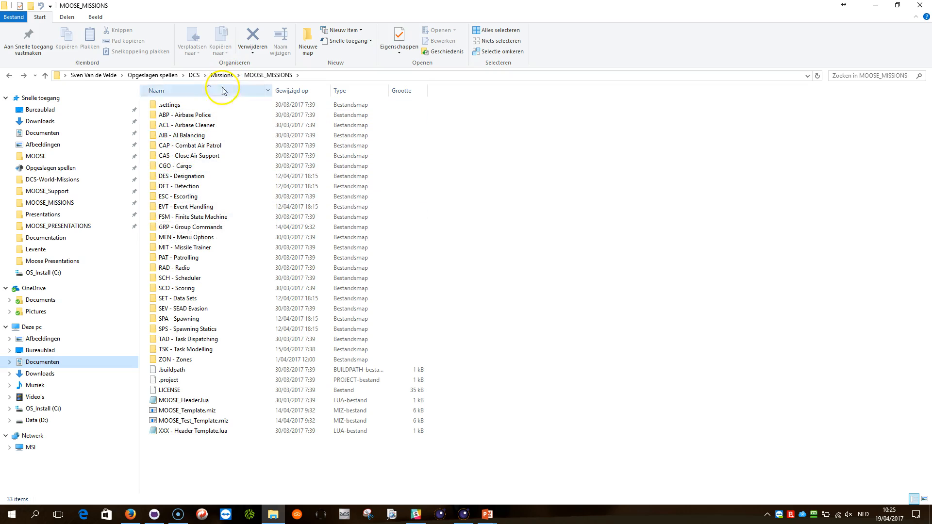
mouse_move(152, 85)
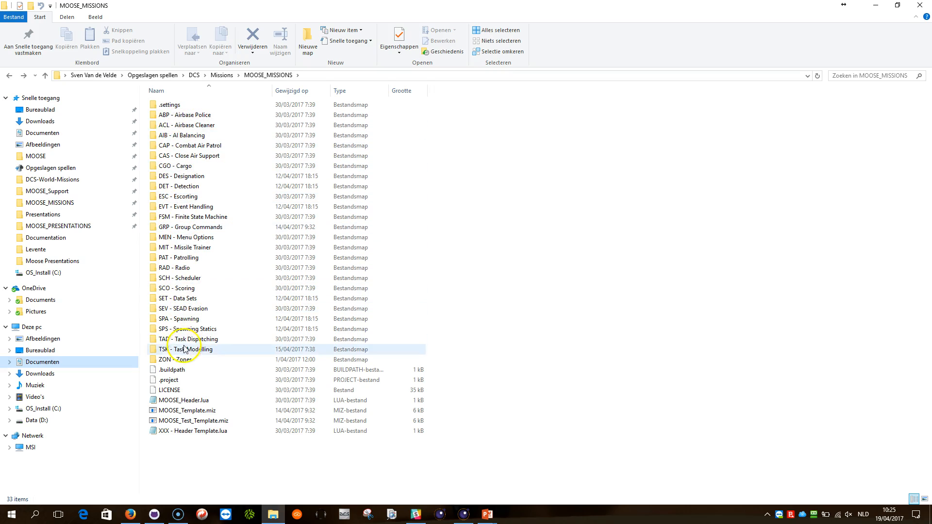
click(184, 359)
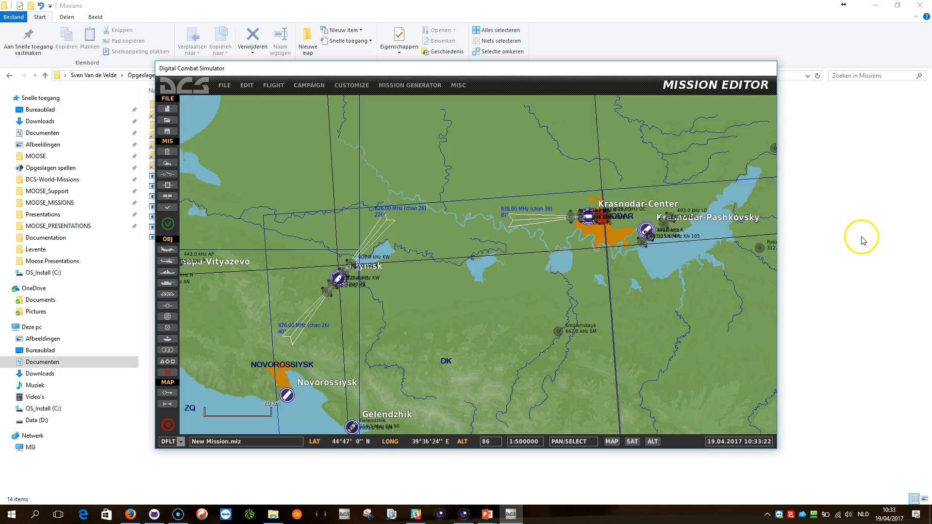
mouse_move(856, 238)
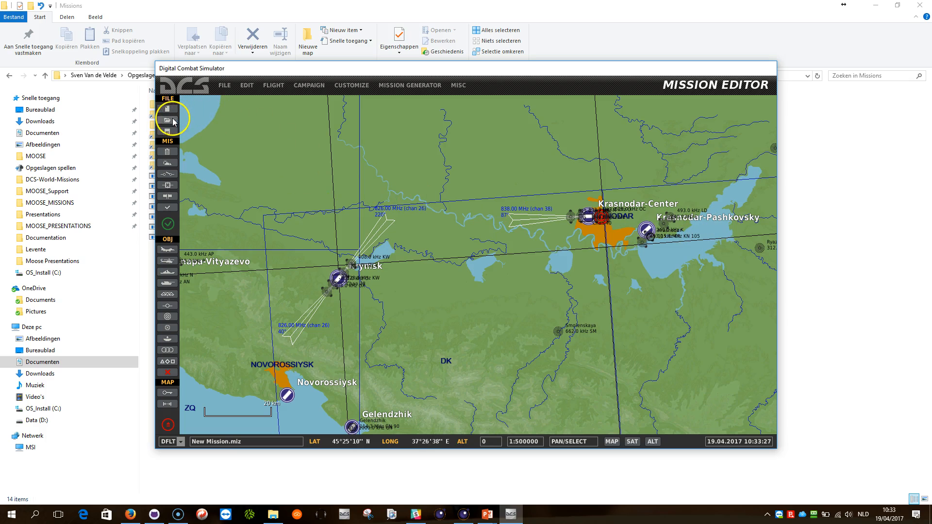
Browse the Open mission dialog to MOOSE_MISSIONS > ESC - Escorting and load ESC-001 - Escorting Helicopters.miz
click(167, 121)
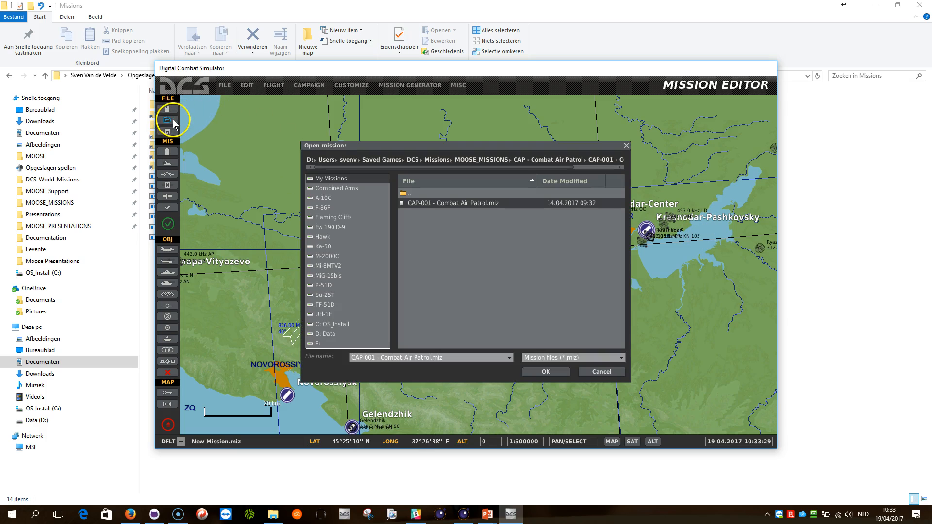
click(435, 159)
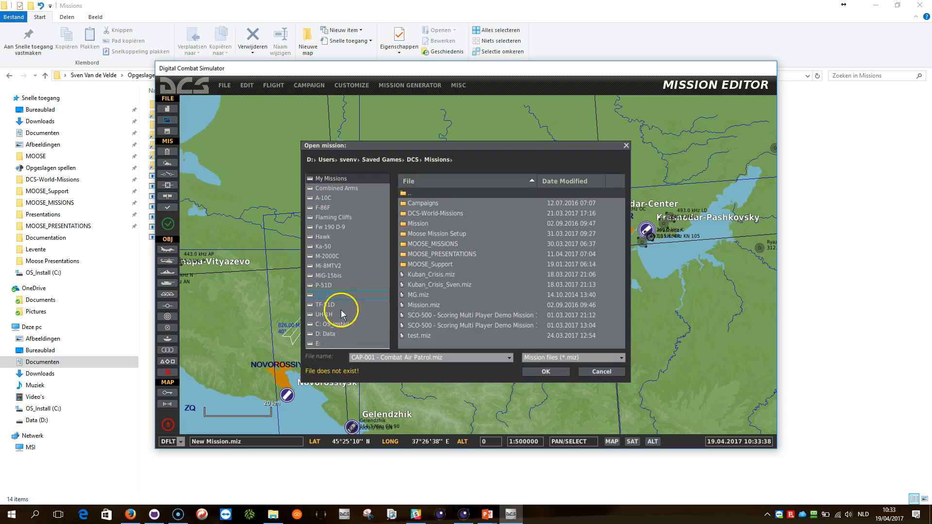
mouse_move(337, 215)
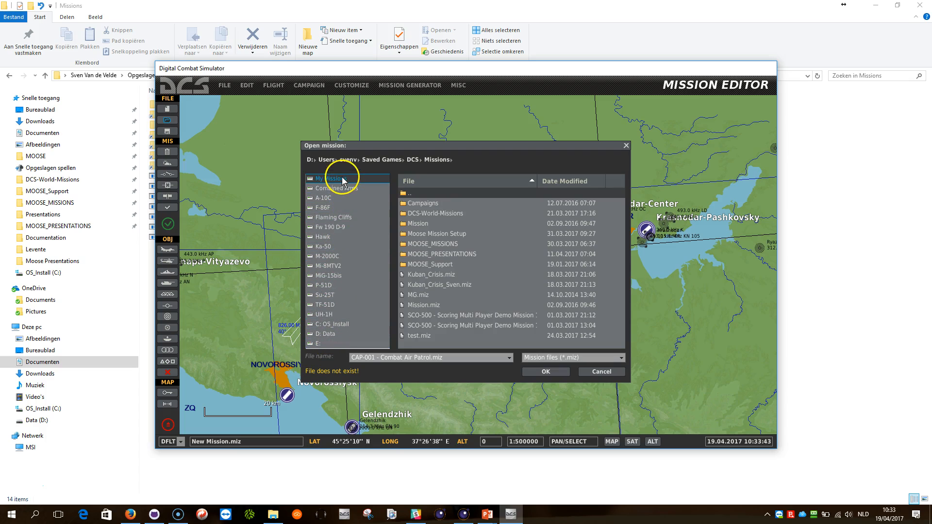
mouse_move(341, 181)
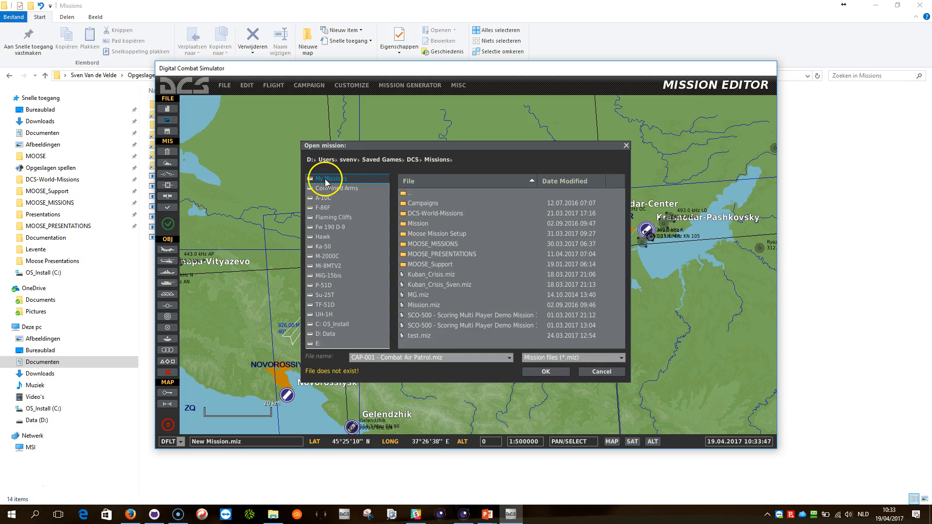
mouse_move(380, 159)
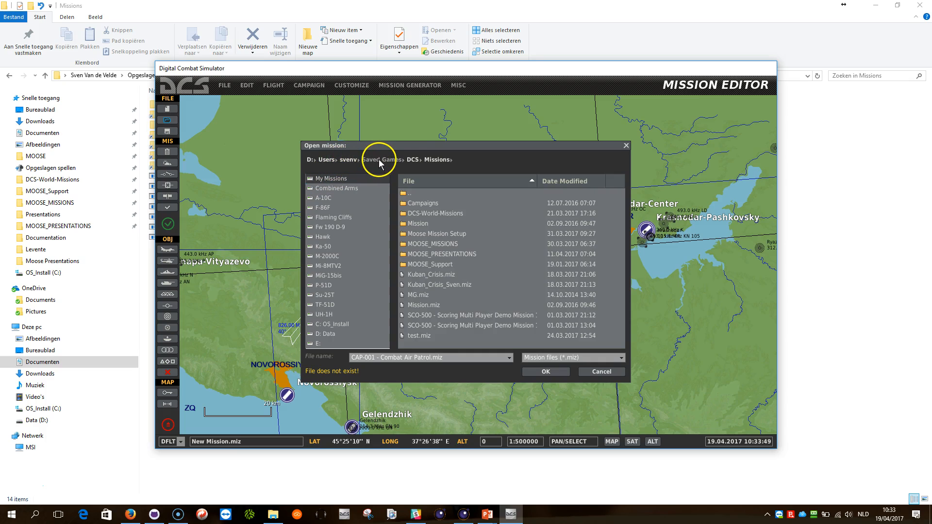
mouse_move(425, 162)
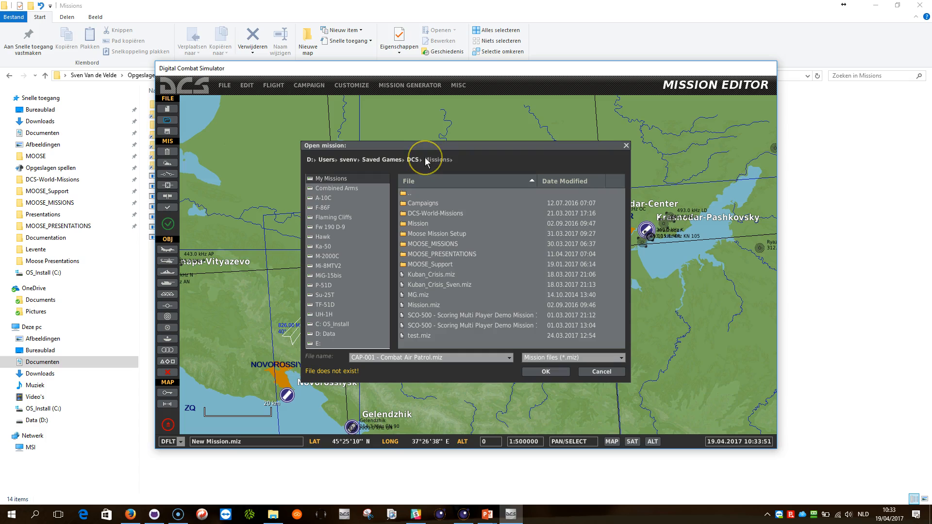
mouse_move(424, 203)
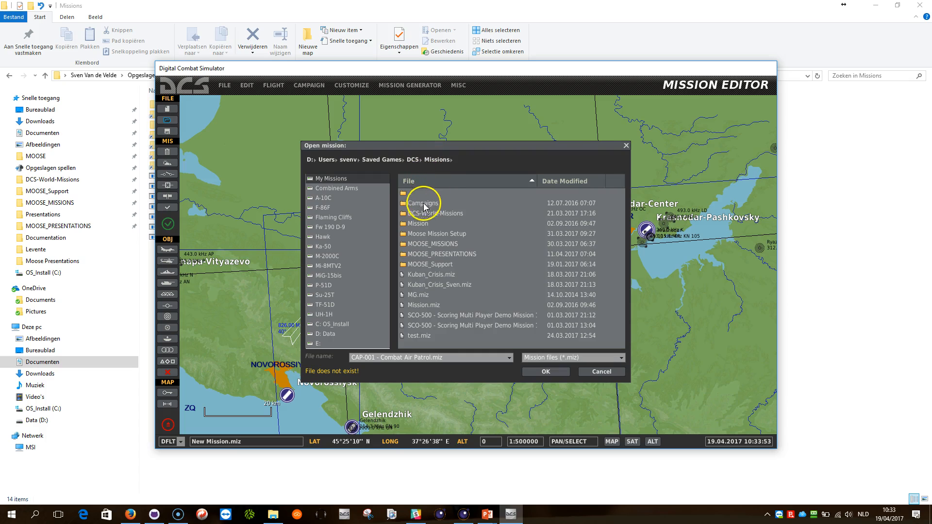
mouse_move(437, 246)
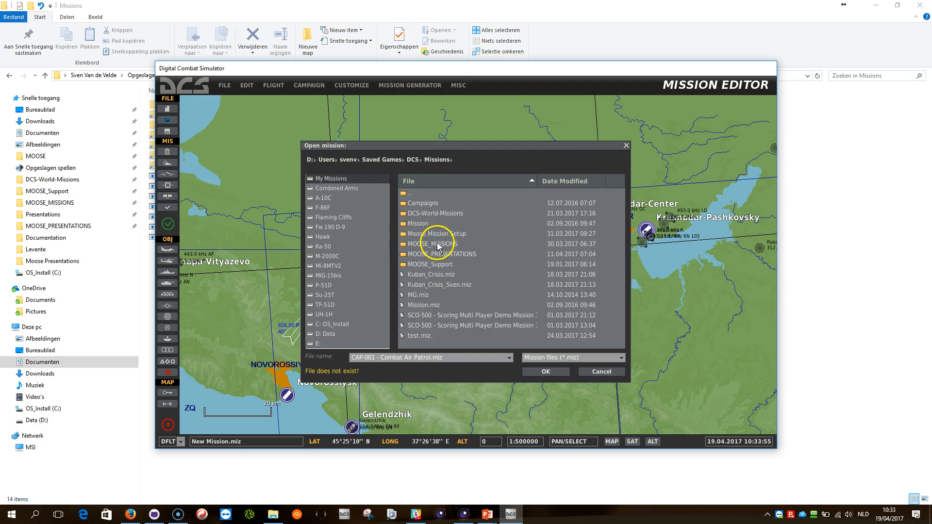
mouse_move(439, 250)
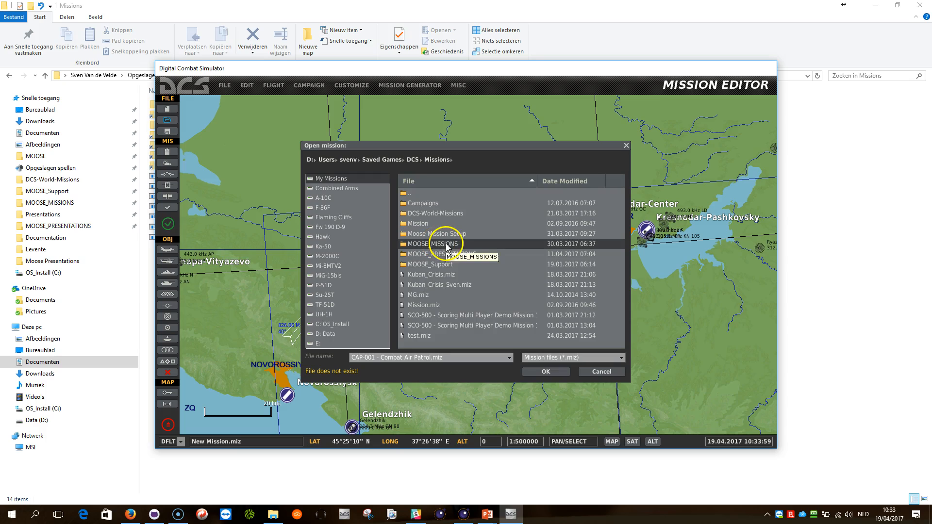
double_click(434, 243)
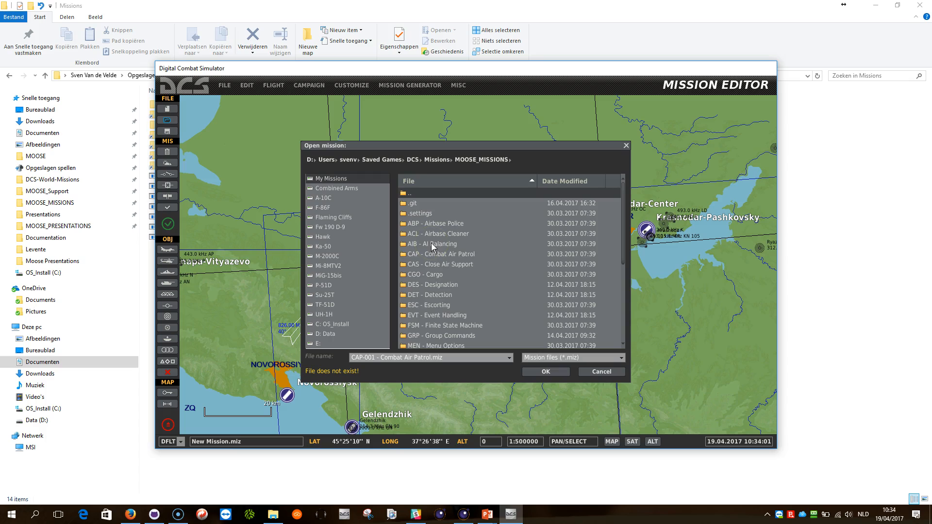
click(434, 304)
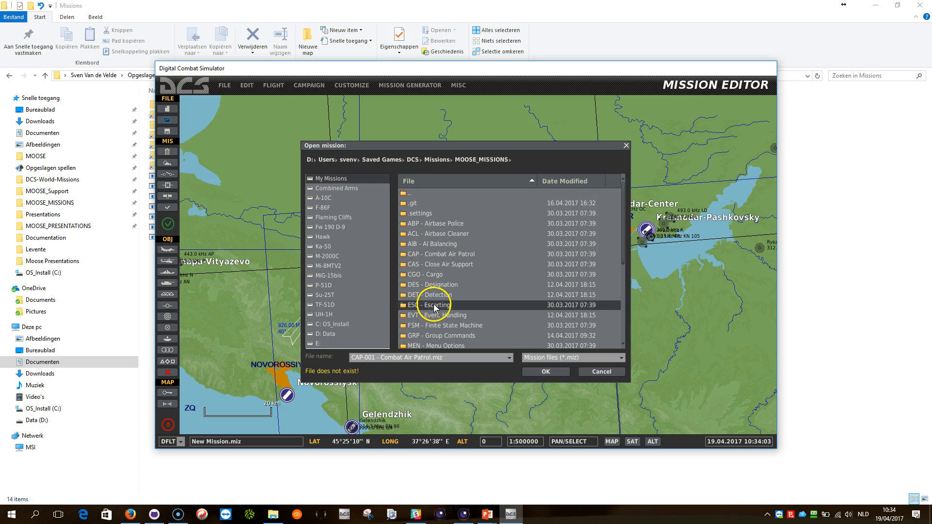
double_click(434, 305)
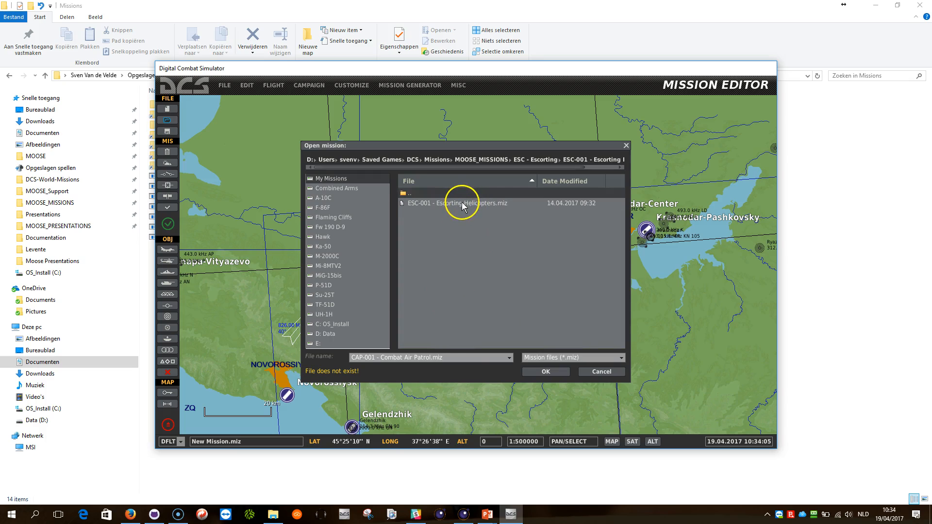
double_click(456, 203)
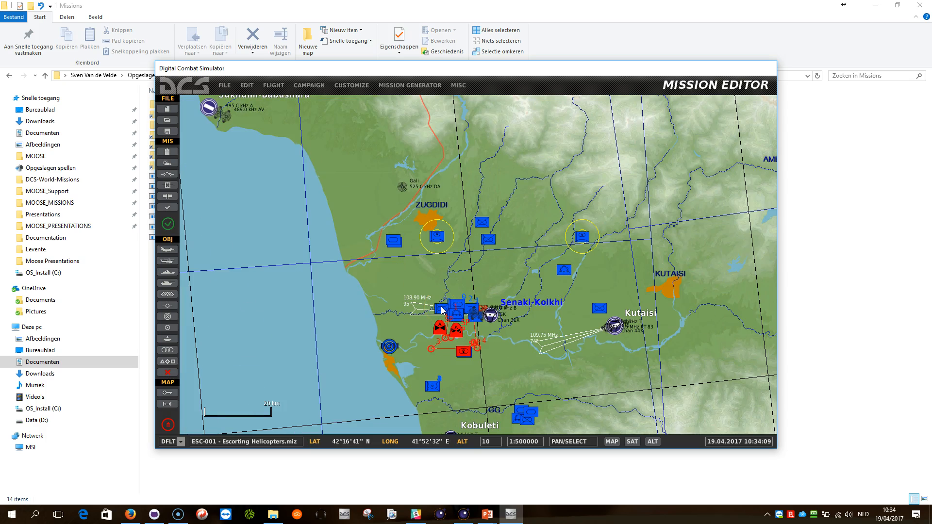
mouse_move(174, 125)
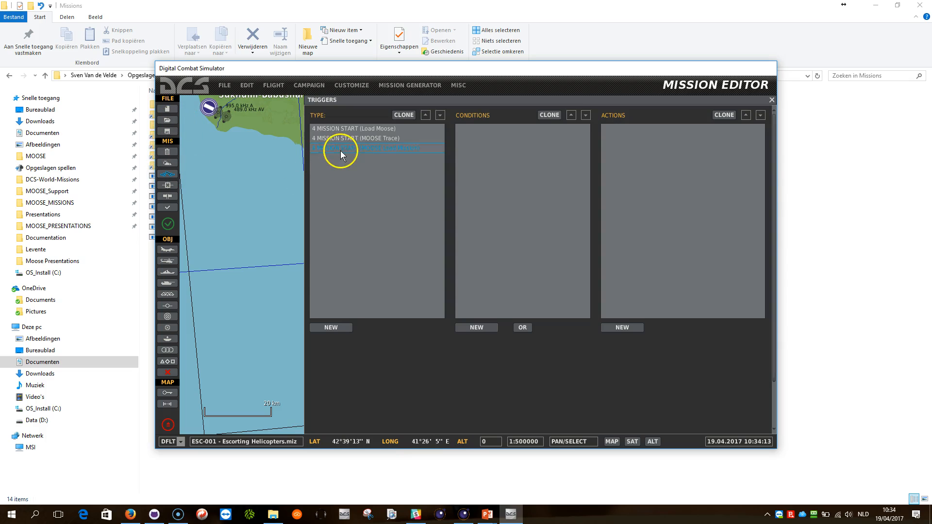
From a mission start trigger, browse the script chooser into DCS-World-Missions > GOV - Gori Valley - Iteration 3
click(375, 148)
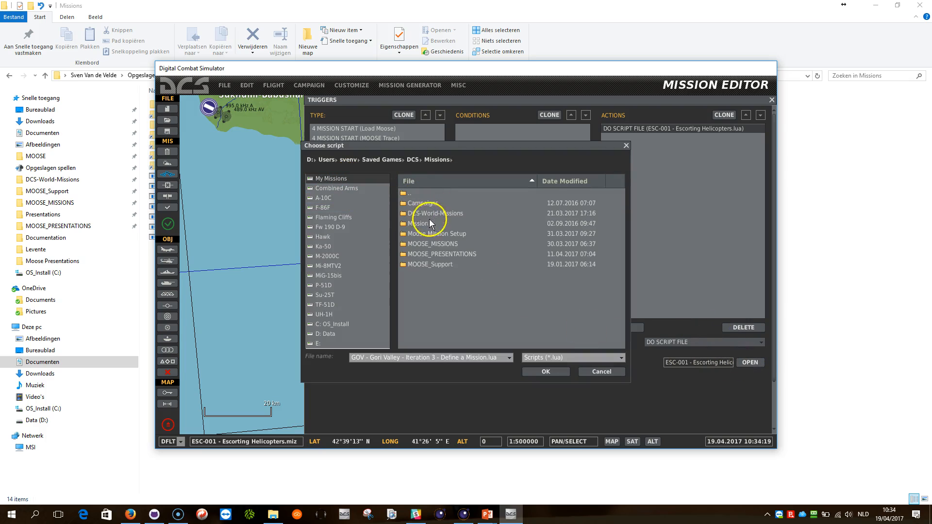
mouse_move(431, 236)
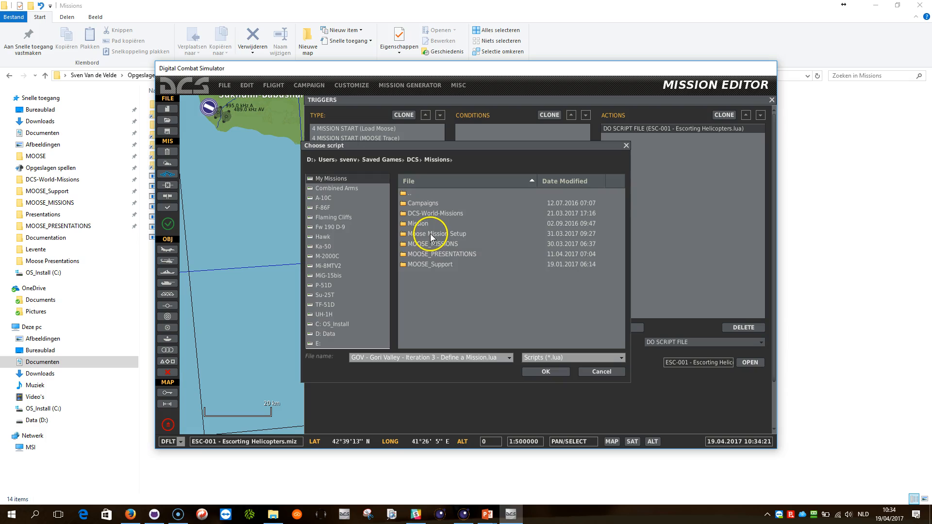
mouse_move(428, 212)
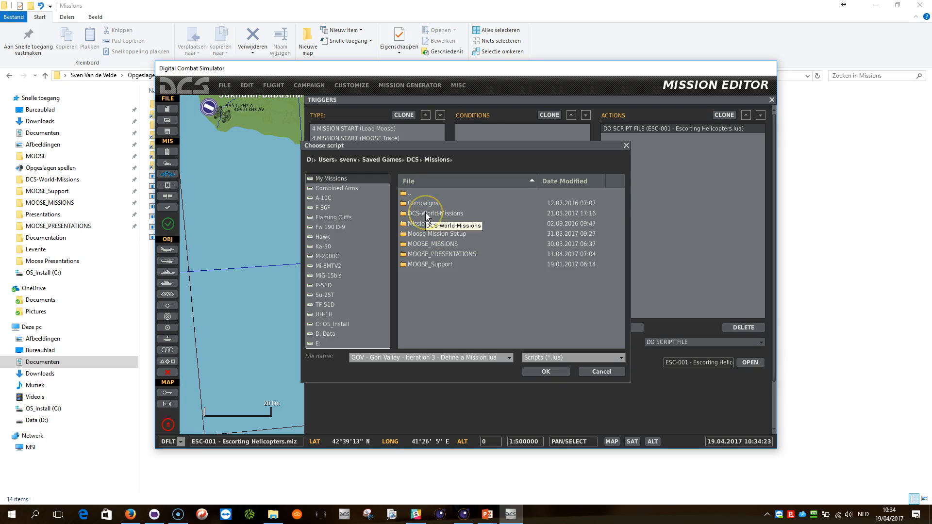
double_click(435, 213)
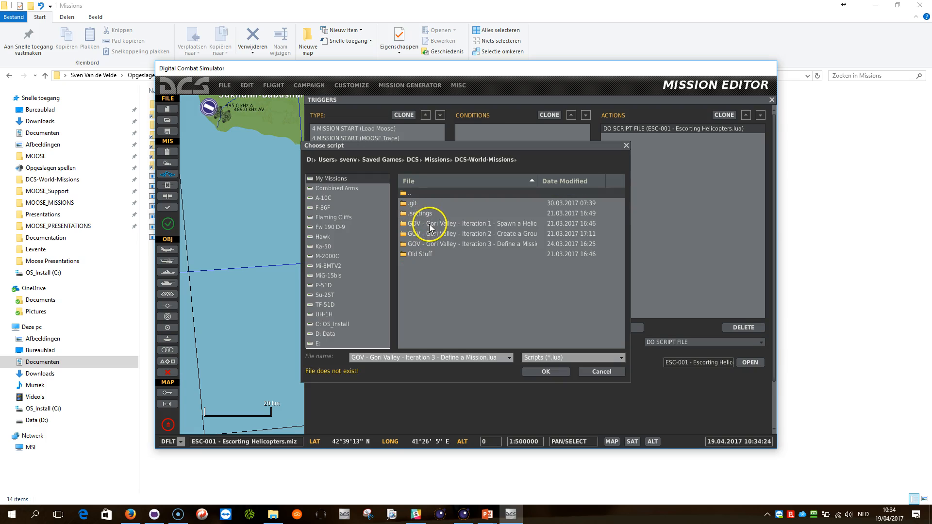
double_click(470, 243)
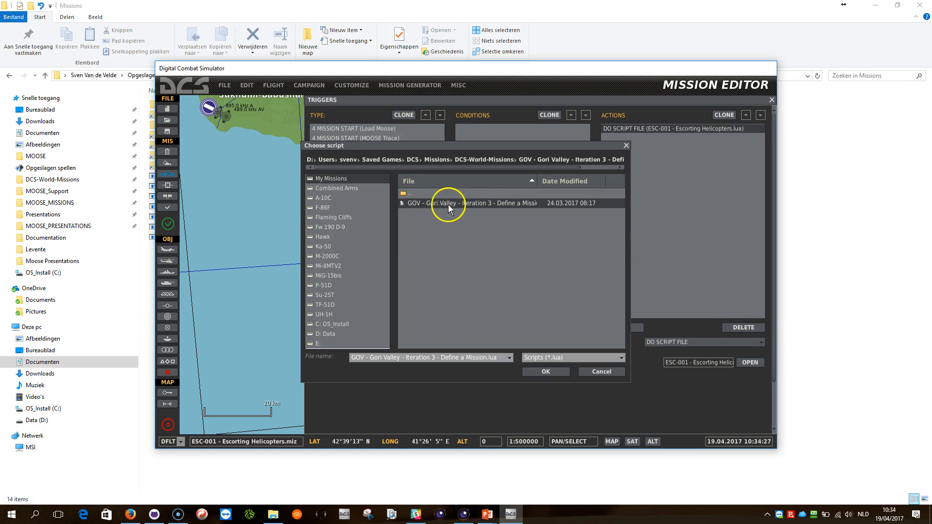
mouse_move(517, 205)
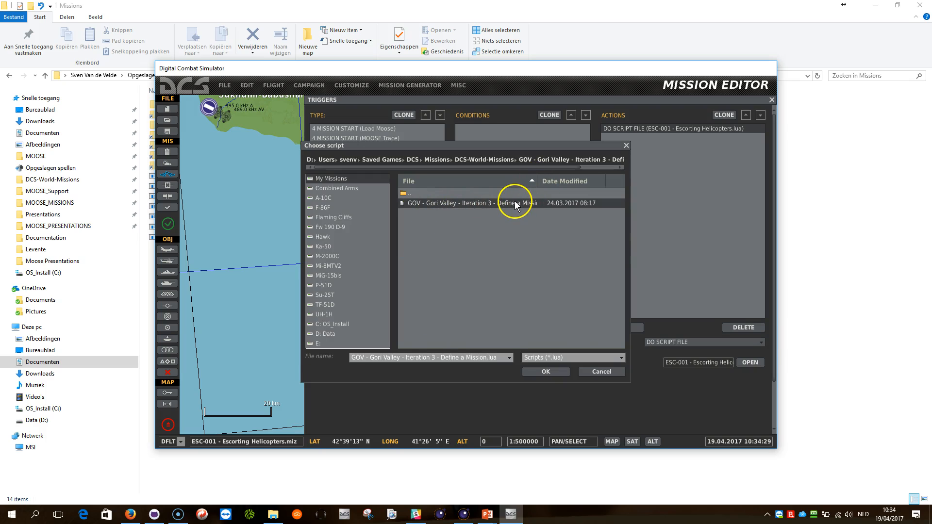
click(544, 371)
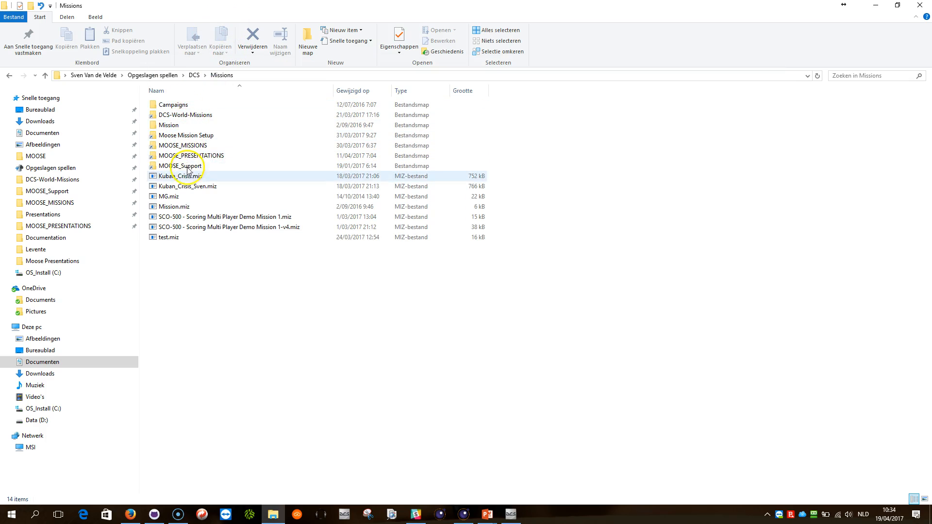
Select the mission folders in Saved Games\DCS\Missions for deletion, ending on MOOSE_MISSIONS
click(169, 237)
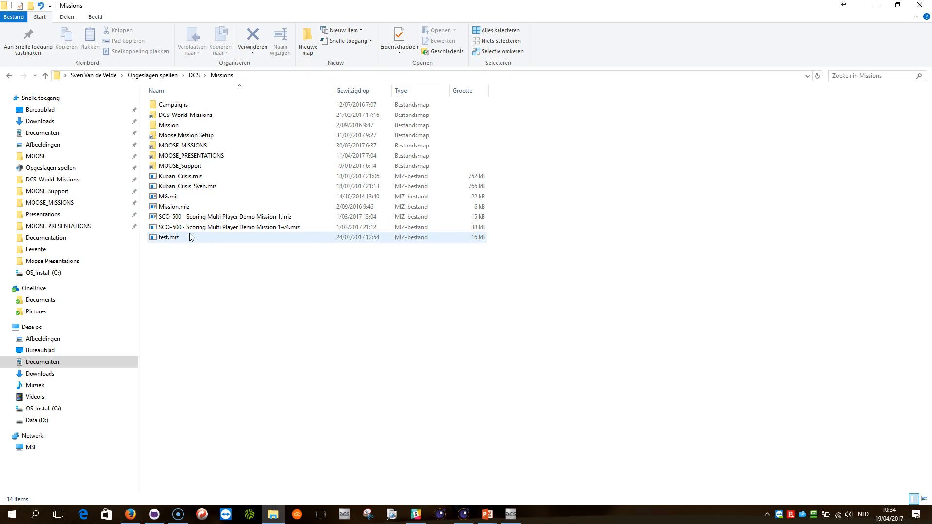
click(182, 145)
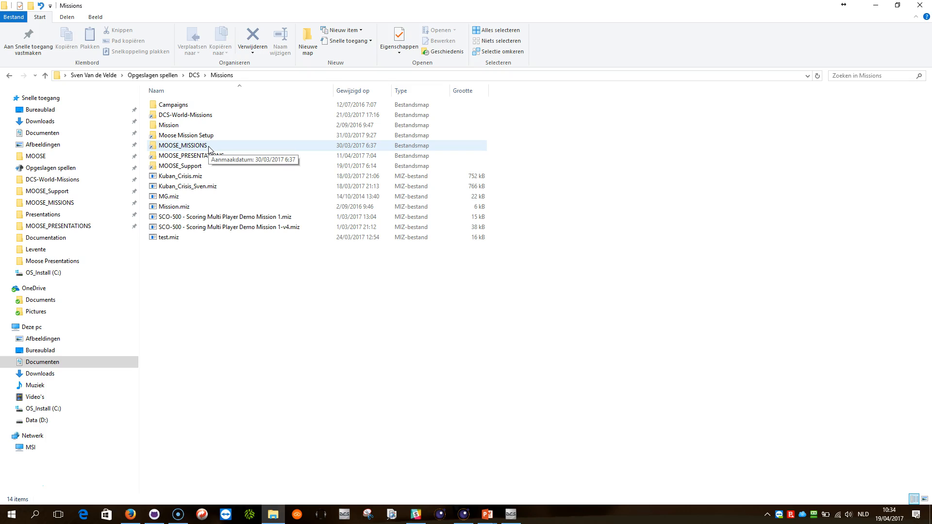
mouse_move(210, 152)
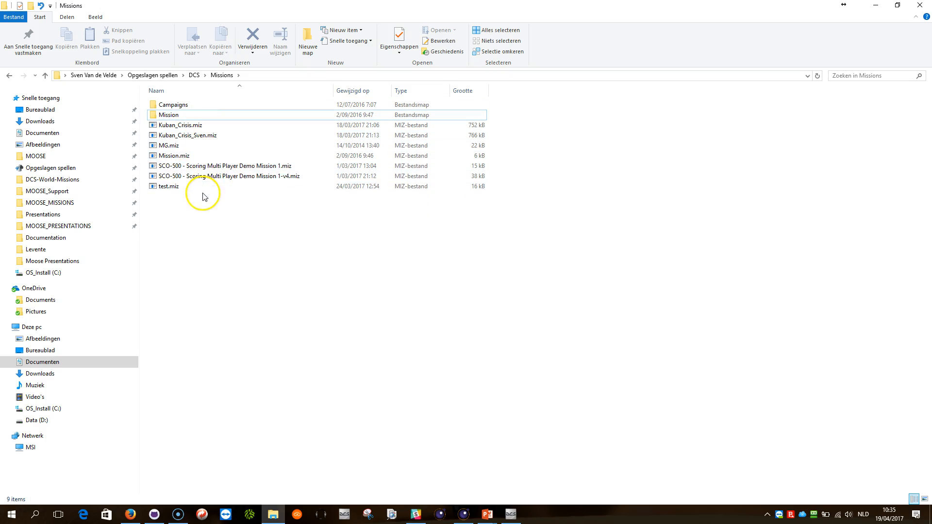
mouse_move(435, 516)
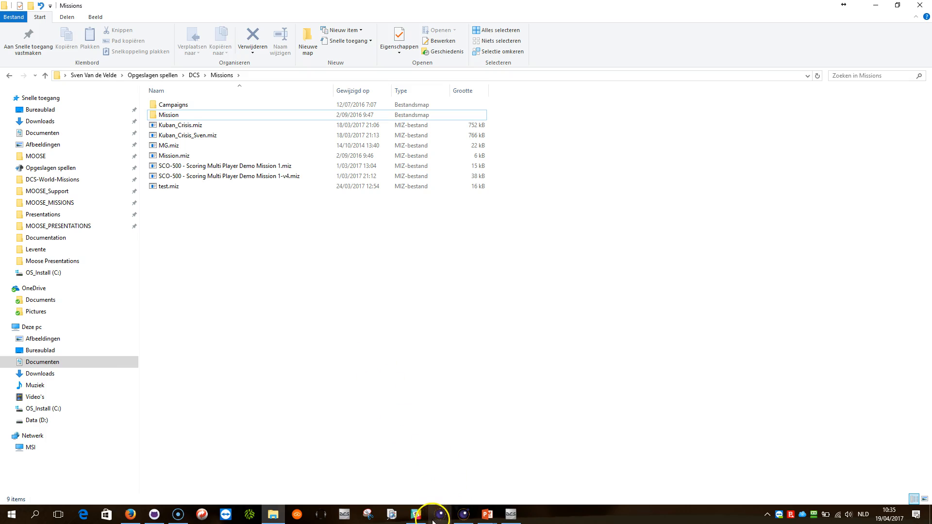
mouse_move(154, 514)
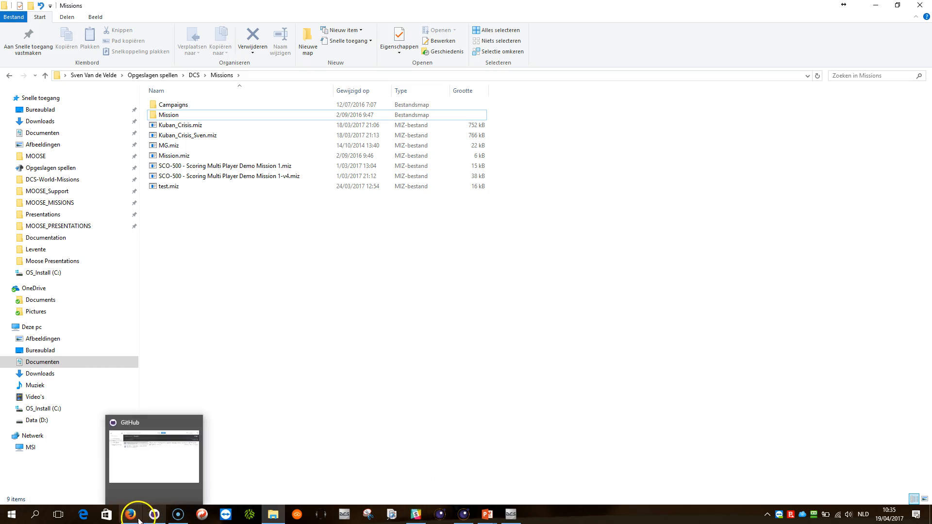
click(130, 514)
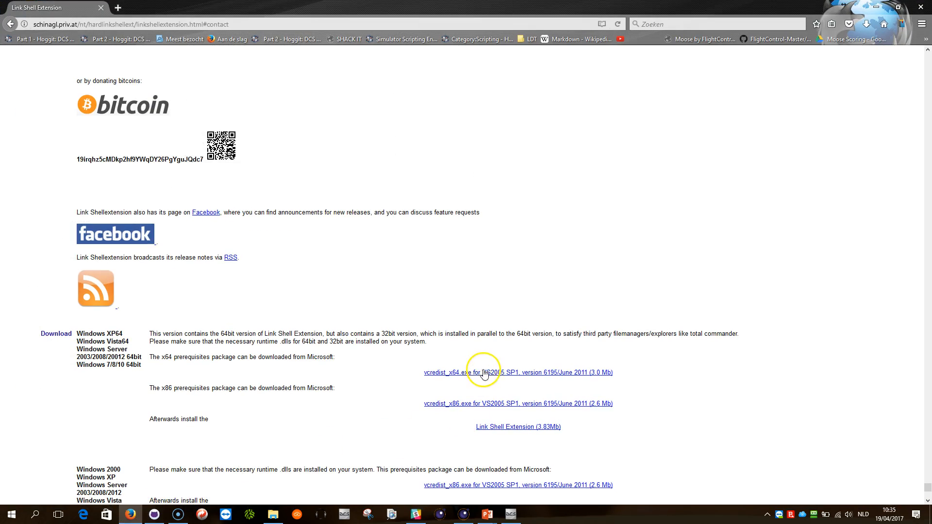
mouse_move(482, 433)
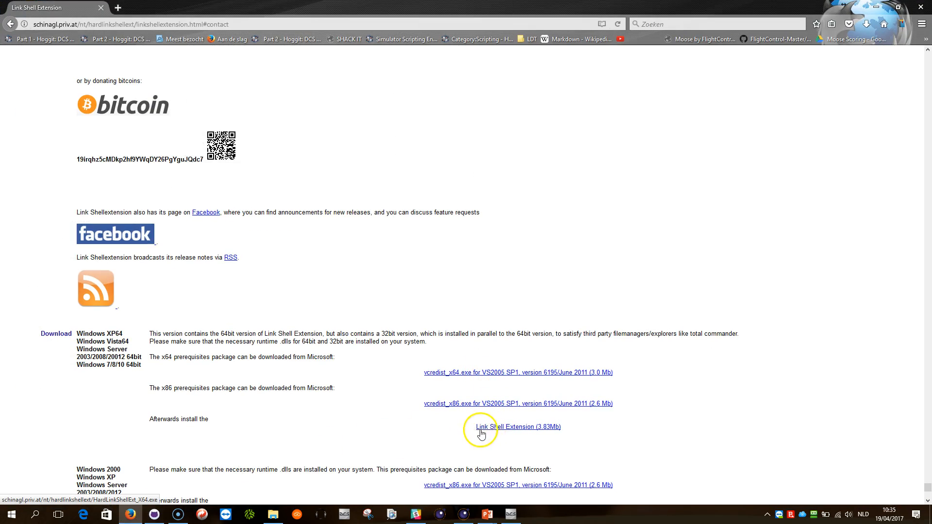
mouse_move(518, 430)
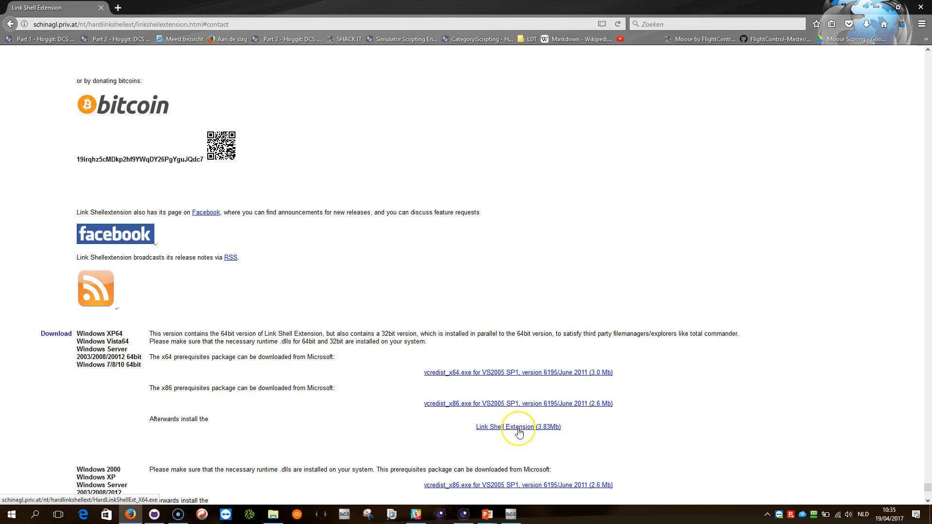
mouse_move(518, 427)
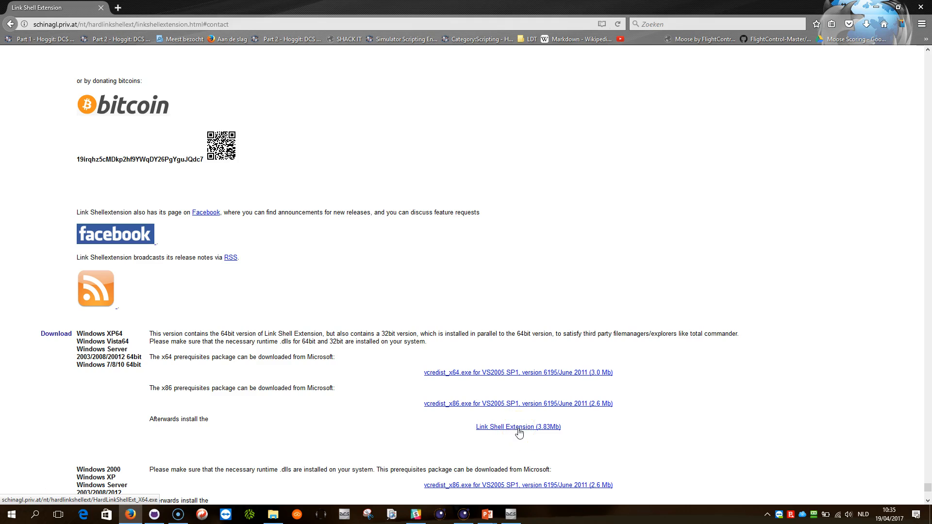
click(271, 514)
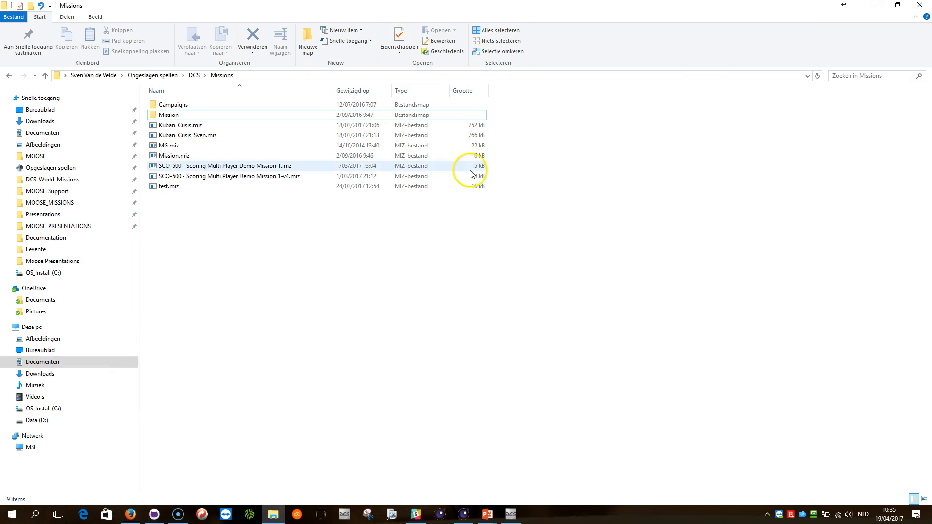
Open the MOOSE_MISSIONS folder from Quick Access and look through its contents
click(51, 202)
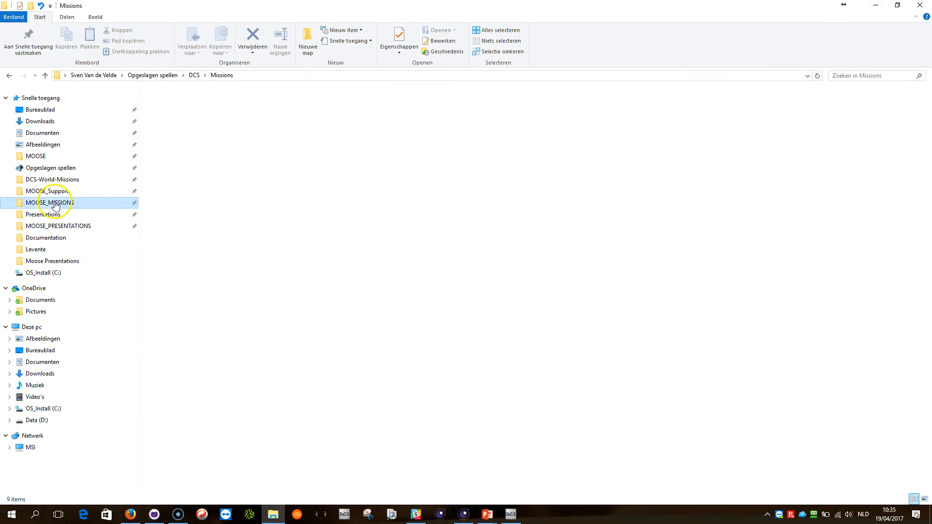
double_click(50, 203)
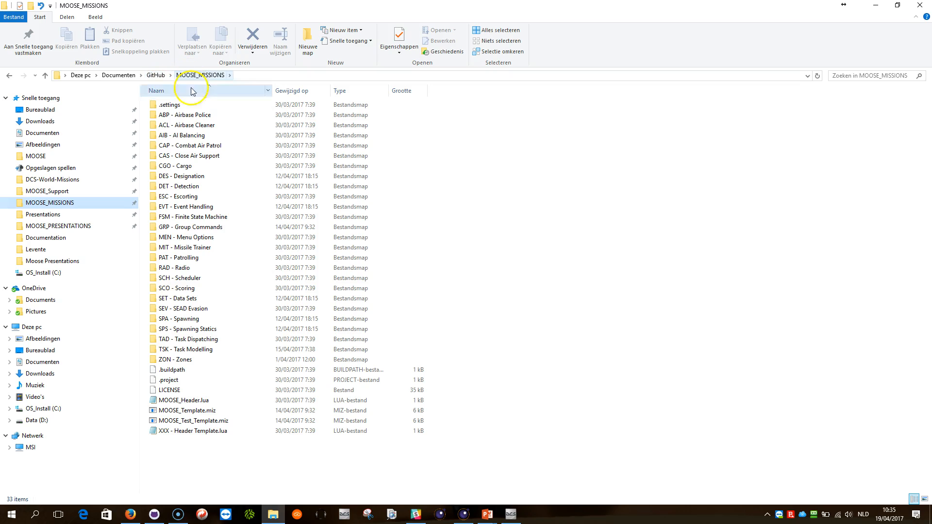
click(190, 349)
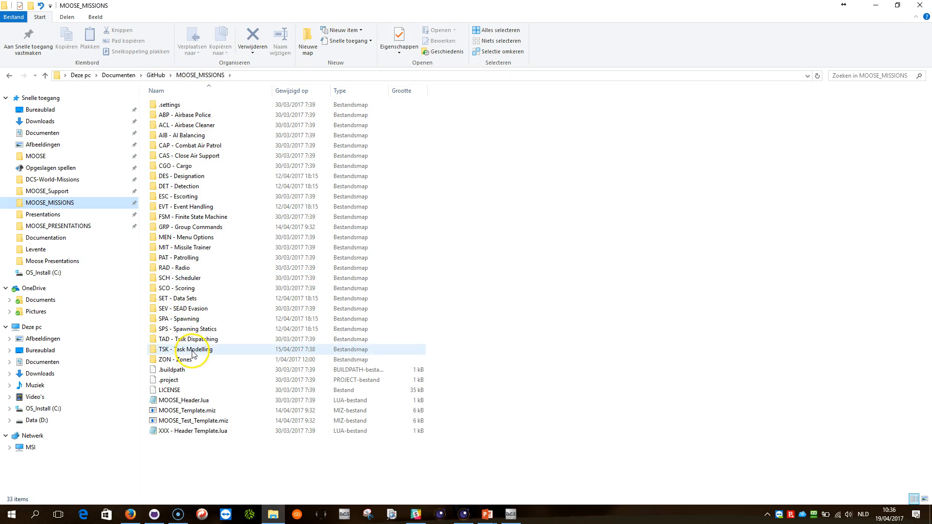
mouse_move(190, 352)
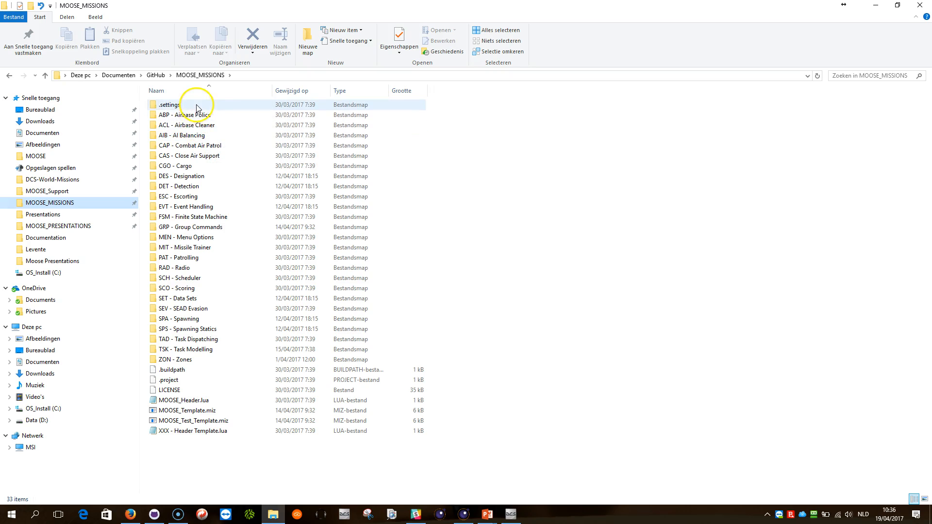
click(190, 359)
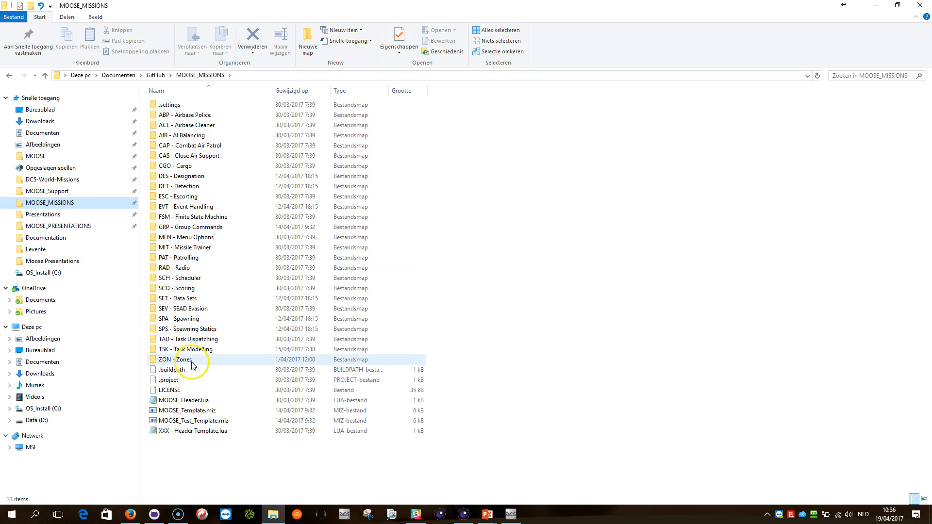
Go up to GitHub and bring up the shortcut menu on MOOSE_MISSIONS to pick it as link source
click(156, 75)
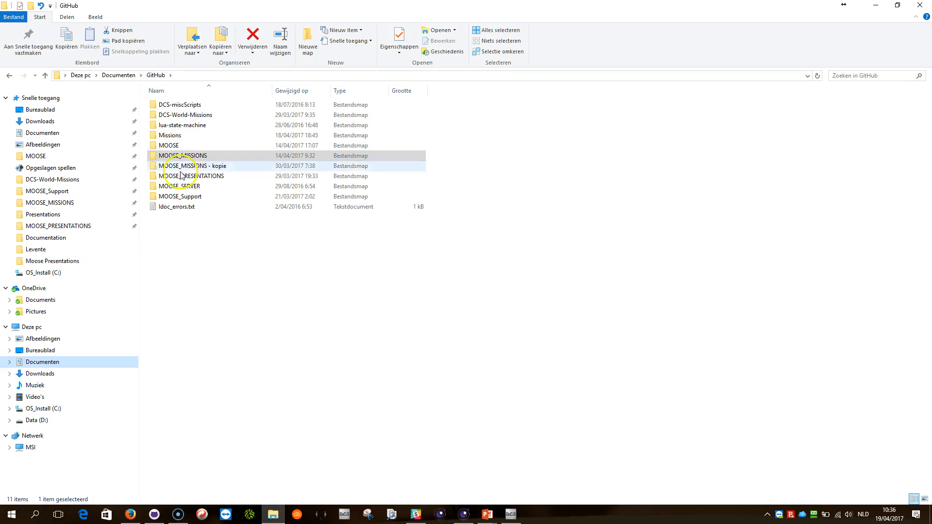
click(183, 156)
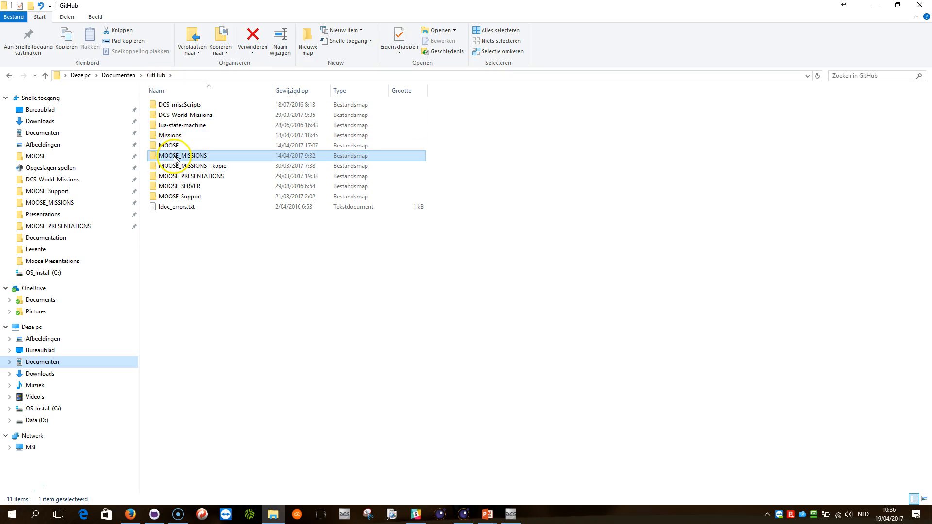
mouse_move(183, 156)
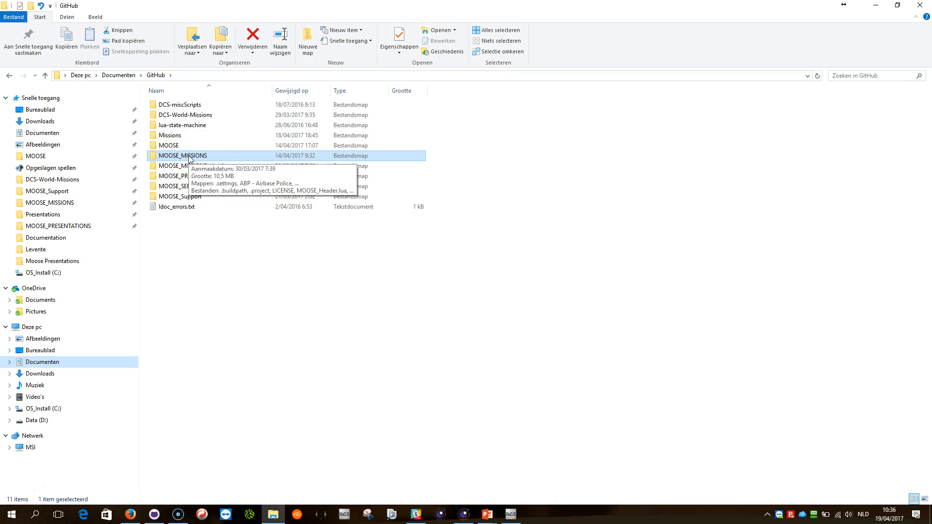
right_click(183, 155)
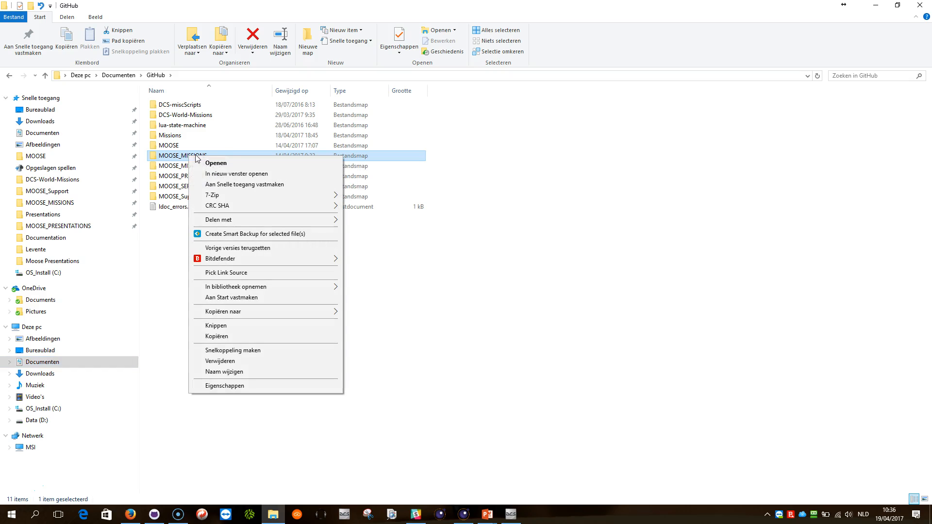
mouse_move(226, 280)
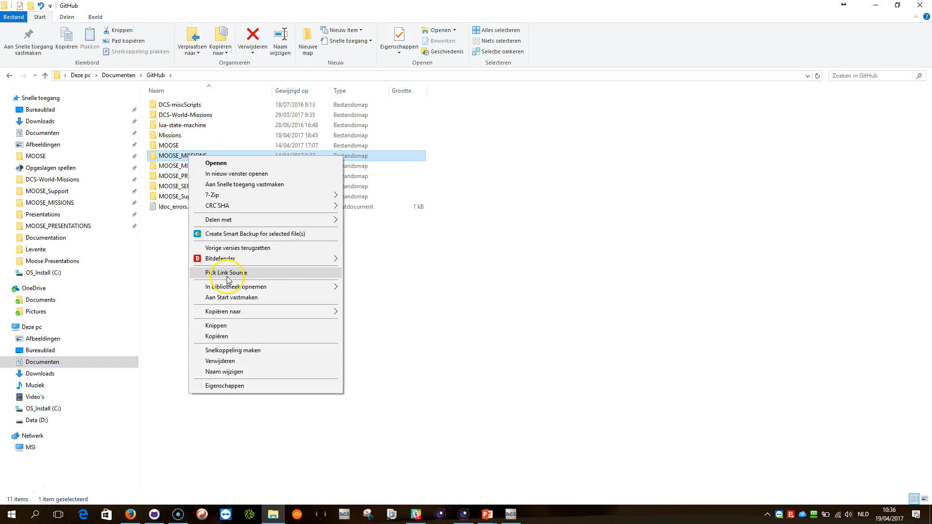
mouse_move(201, 277)
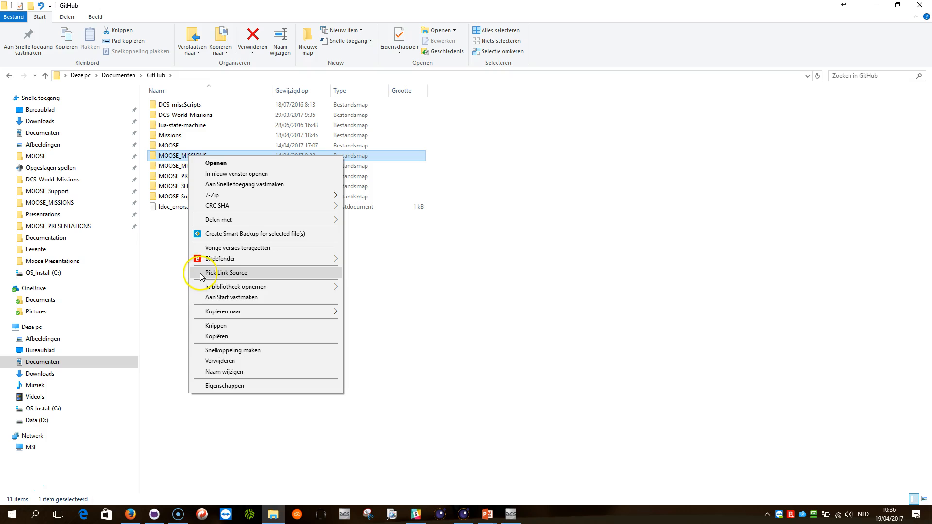
mouse_move(232, 276)
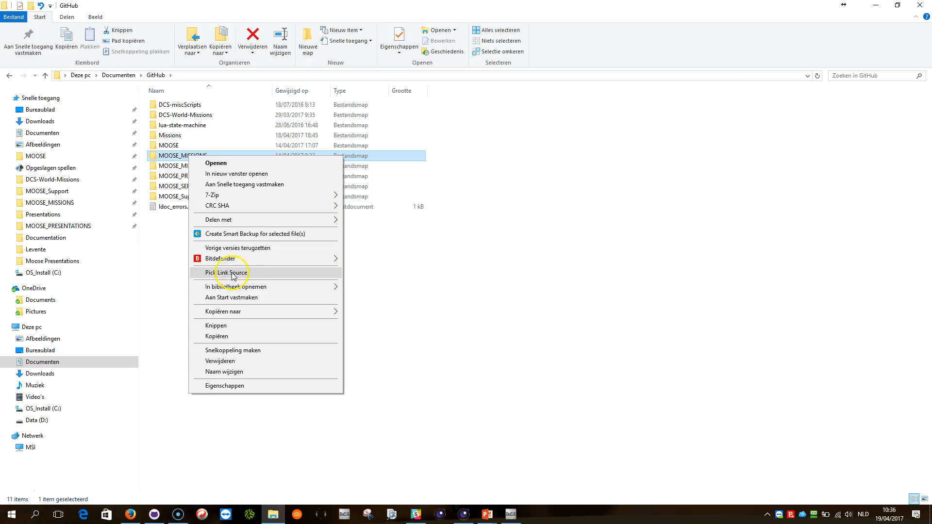
mouse_move(227, 274)
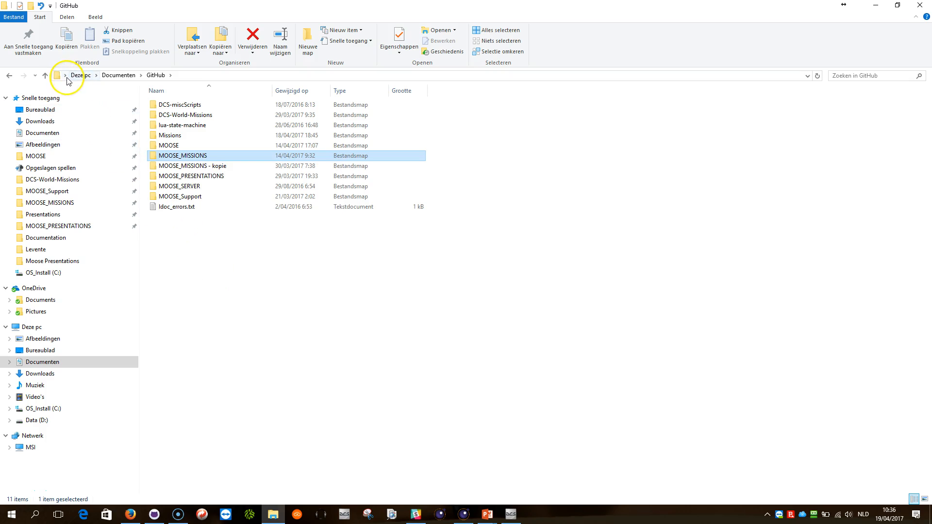
Browse to Saved Games\DCS\Missions and drop the picked MOOSE_MISSIONS folder there as a Junction
click(65, 75)
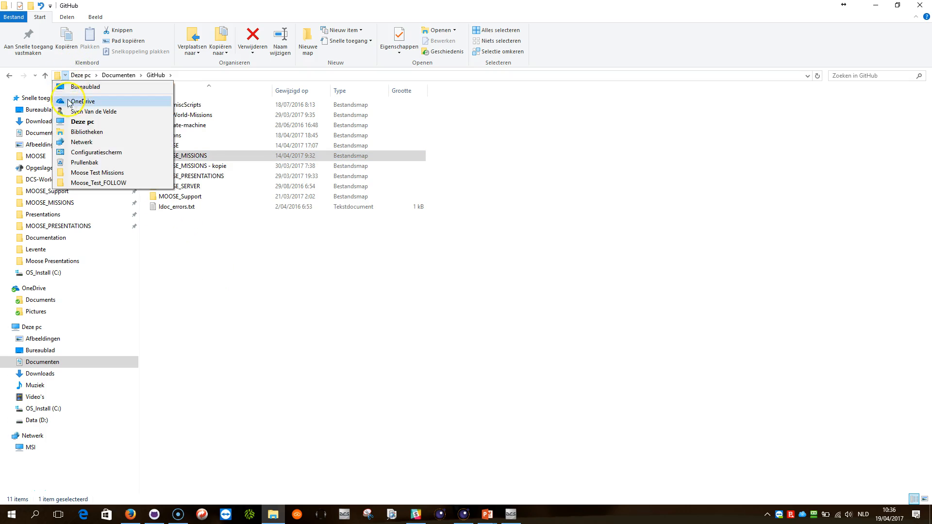
click(97, 111)
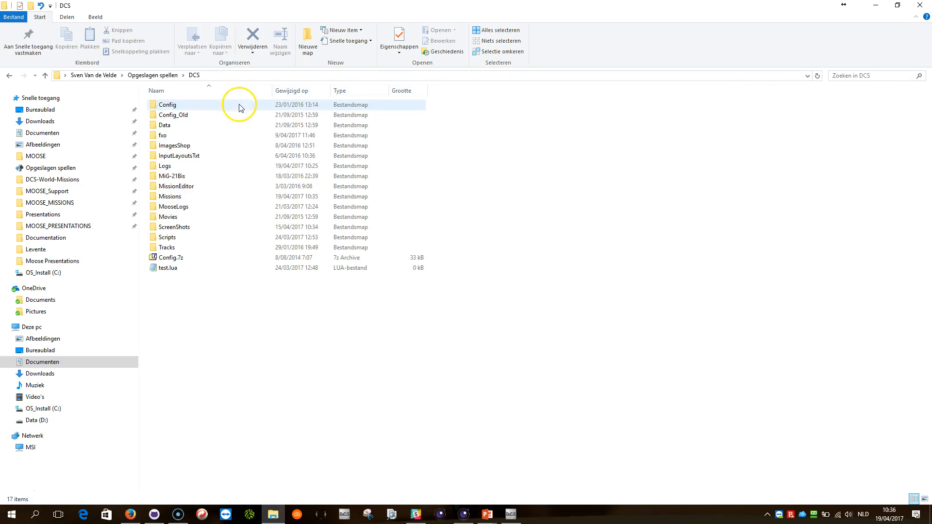
click(170, 196)
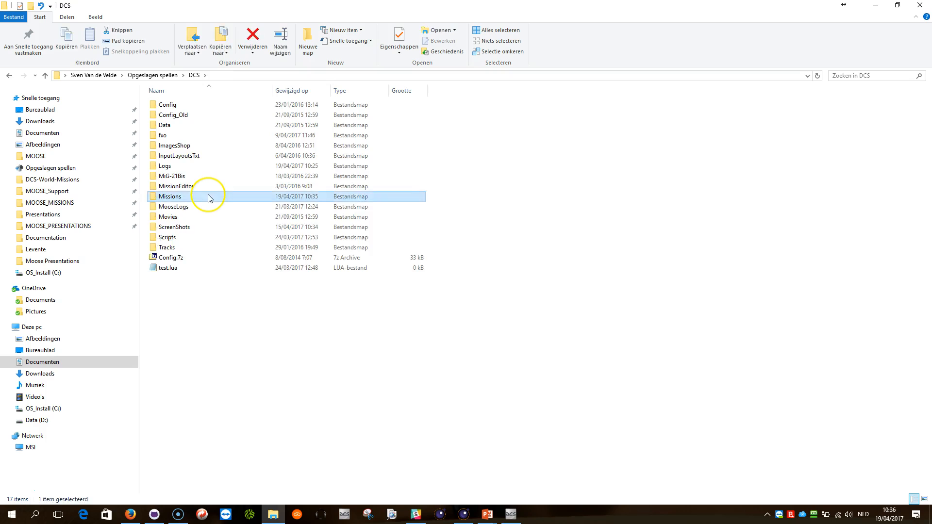
double_click(170, 196)
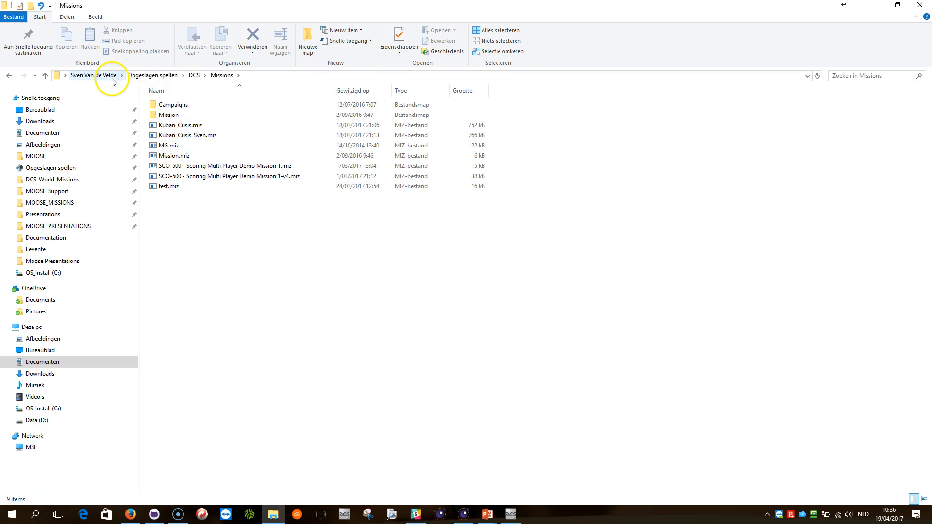
mouse_move(193, 78)
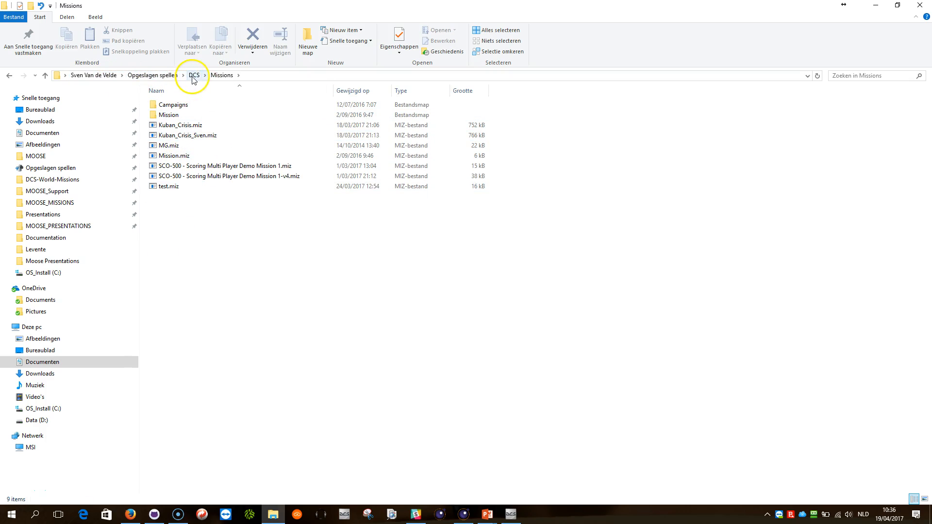
mouse_move(199, 231)
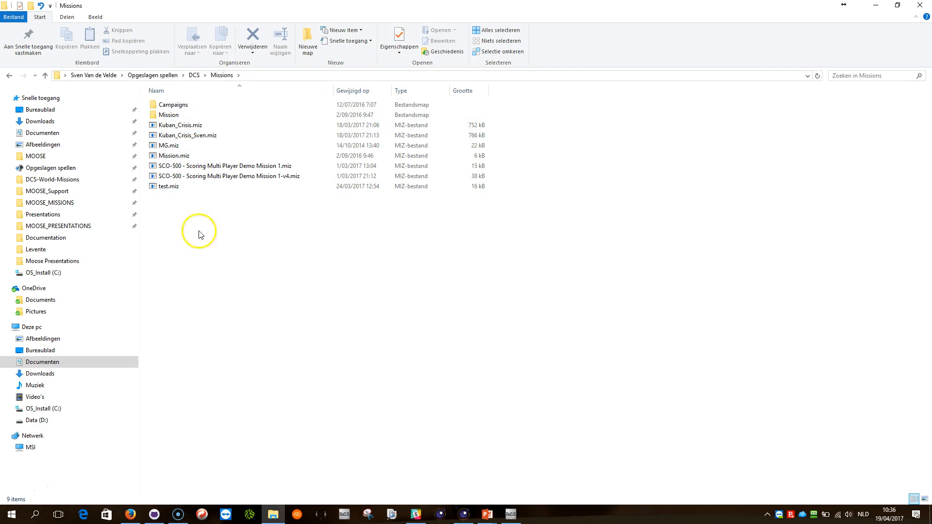
right_click(205, 256)
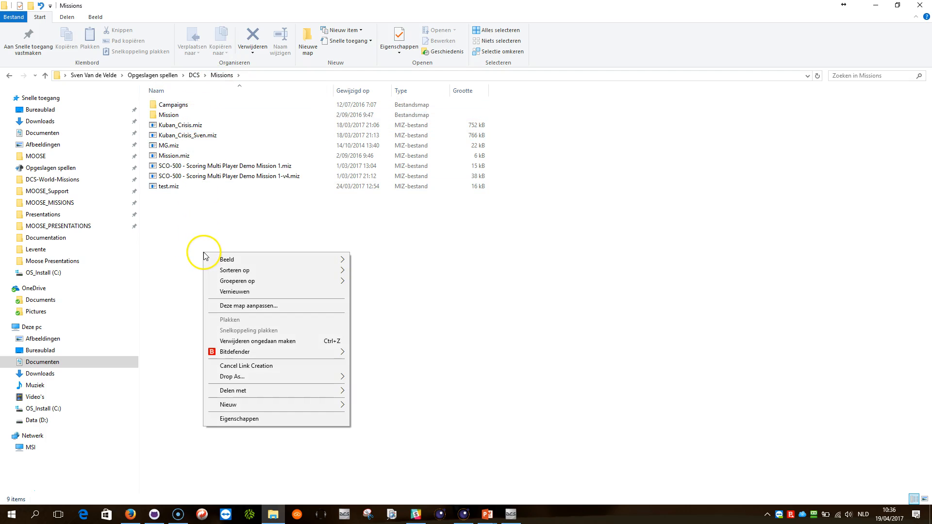
mouse_move(255, 377)
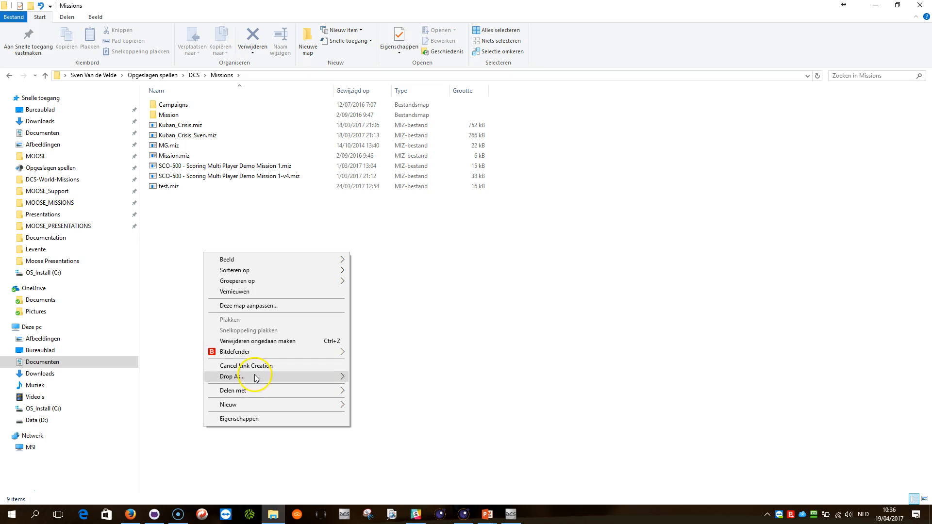
mouse_move(231, 376)
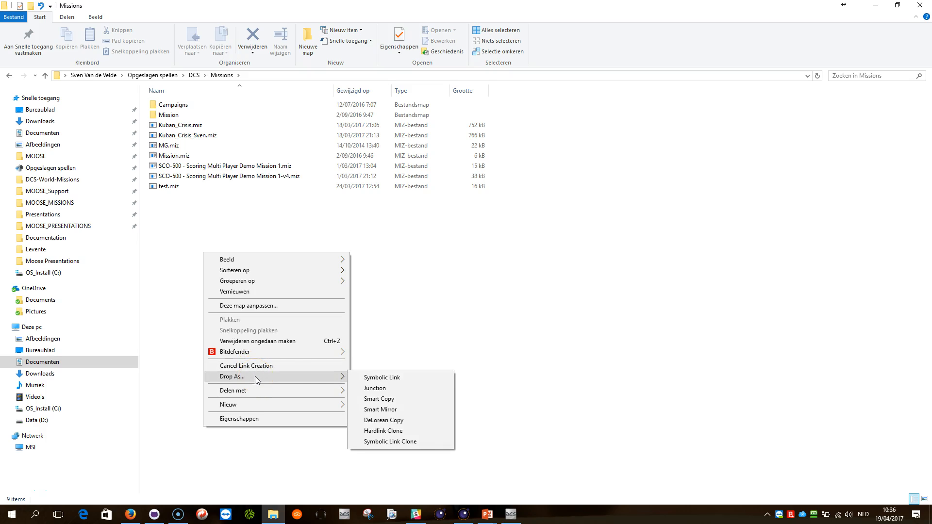
mouse_move(374, 388)
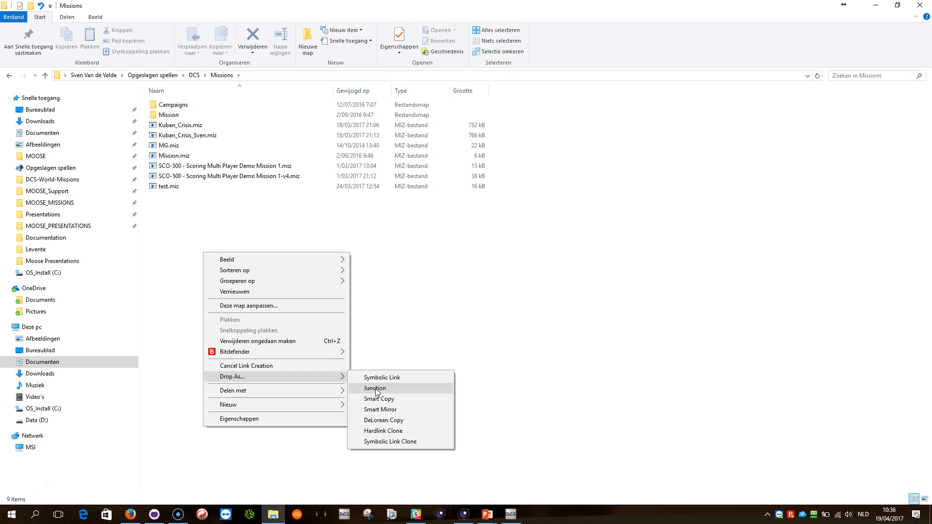
click(374, 389)
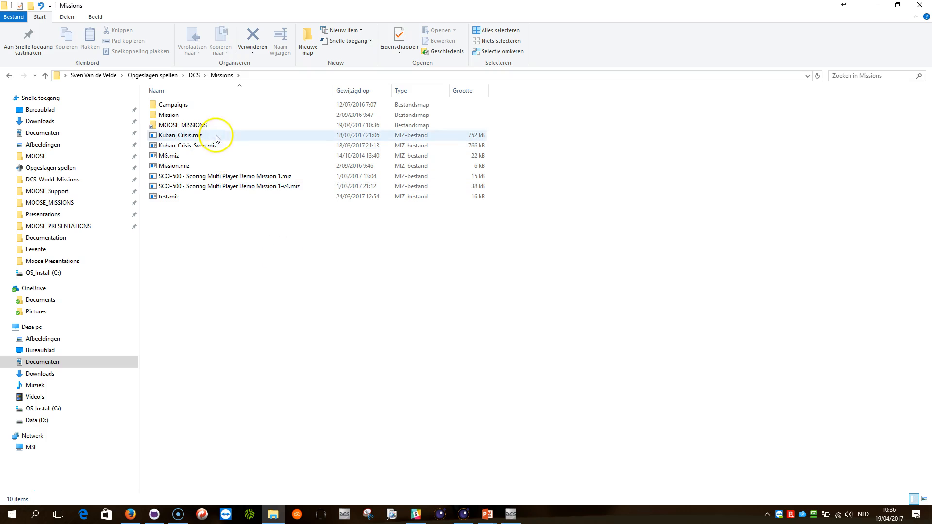
Return to GitHub and pick MOOSE_PRESENTATIONS as the link source
click(57, 227)
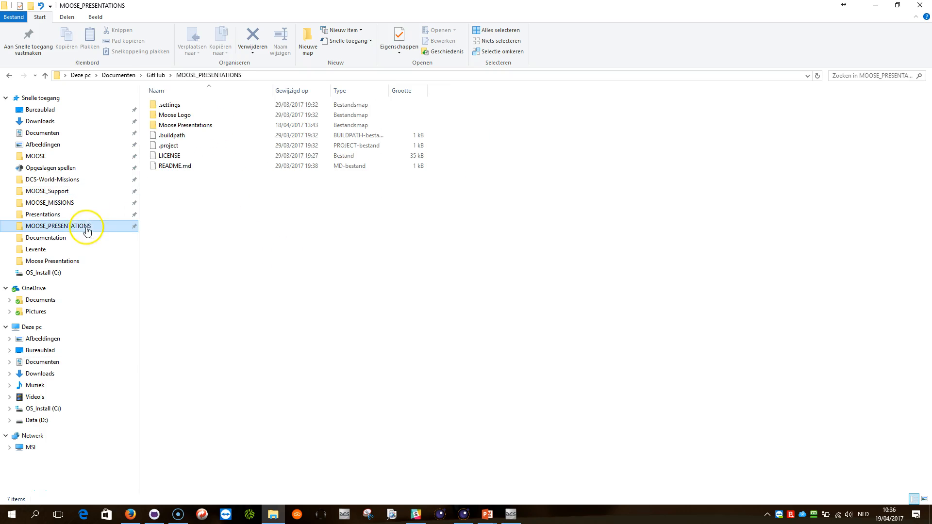
click(155, 74)
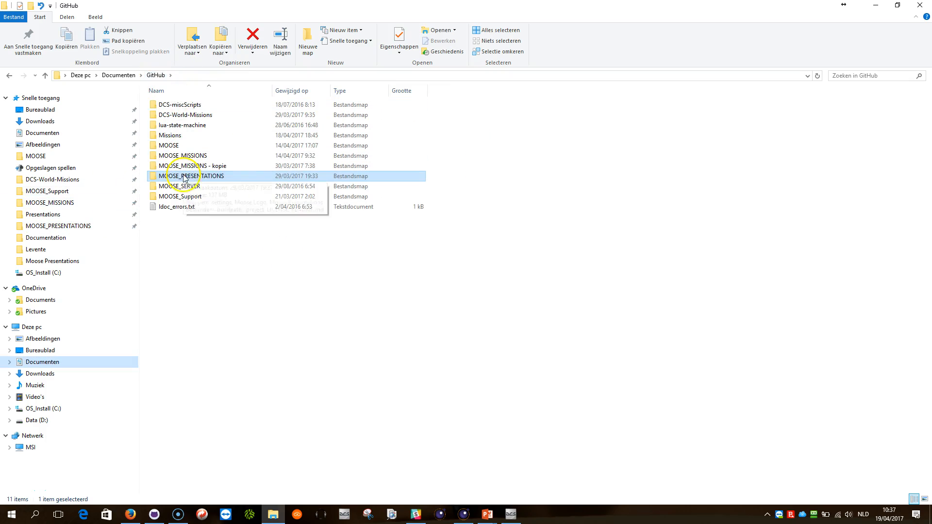
right_click(190, 176)
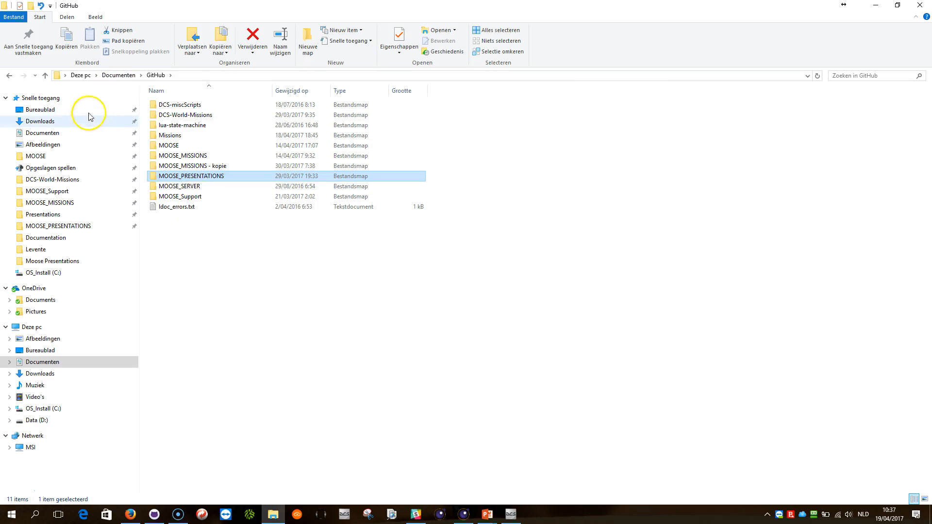
Browse to Saved Games\DCS\Missions and drop MOOSE_PRESENTATIONS there as a Junction
click(48, 168)
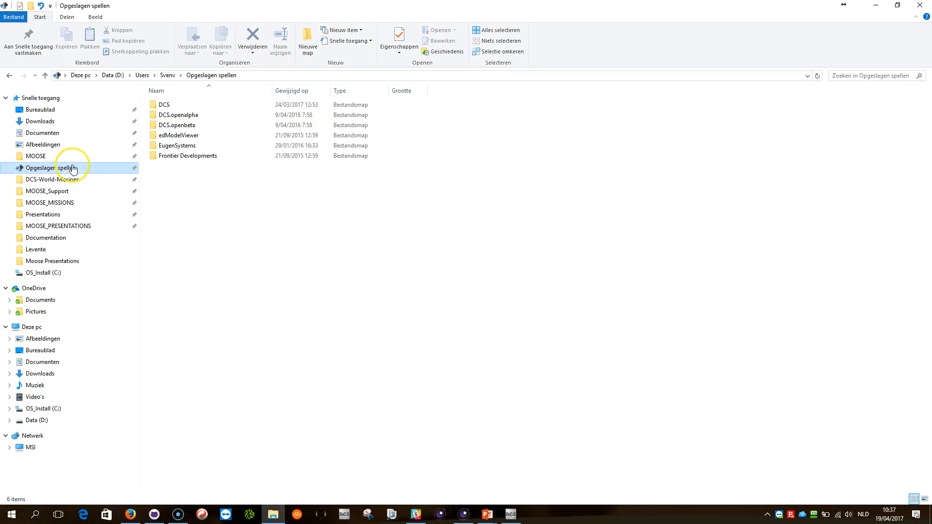
double_click(163, 104)
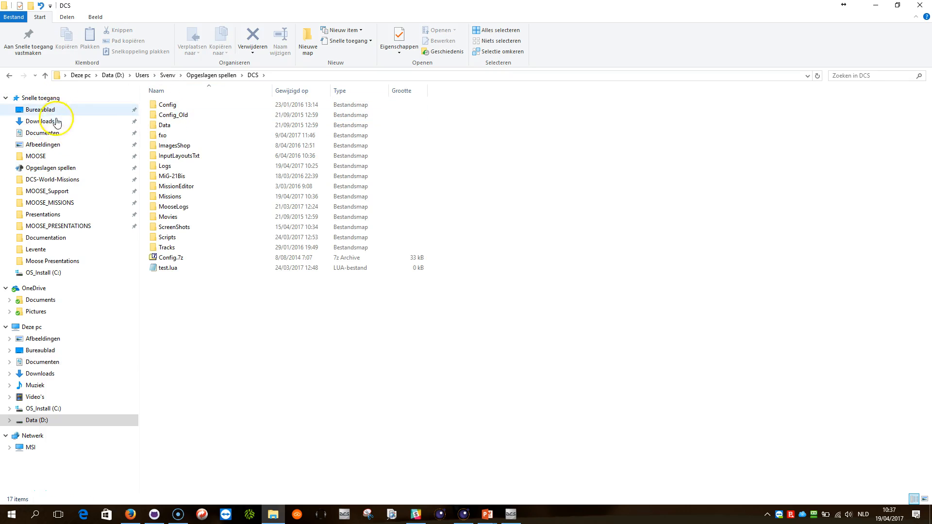
click(168, 105)
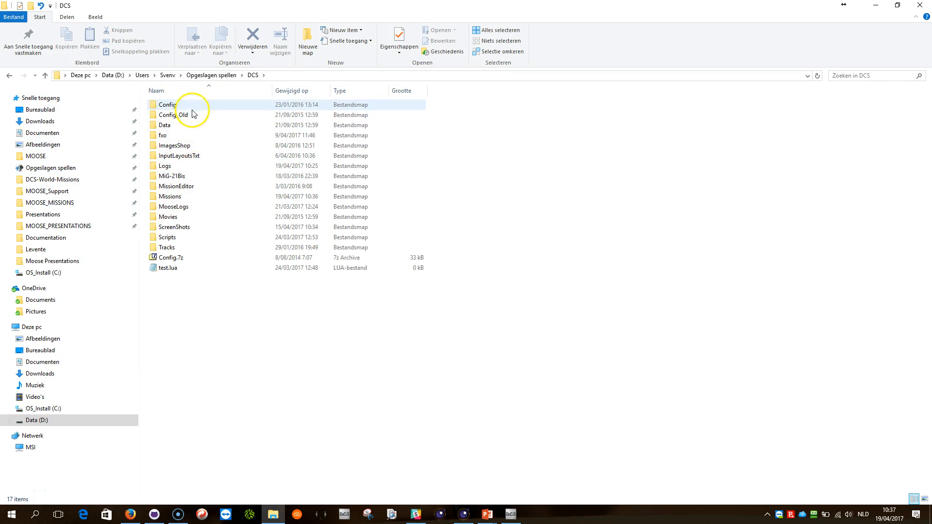
click(173, 145)
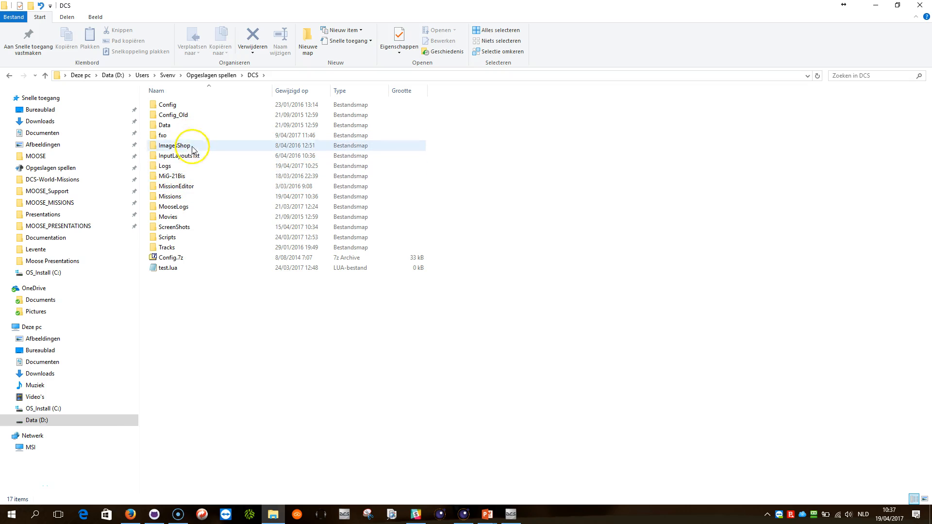
double_click(172, 196)
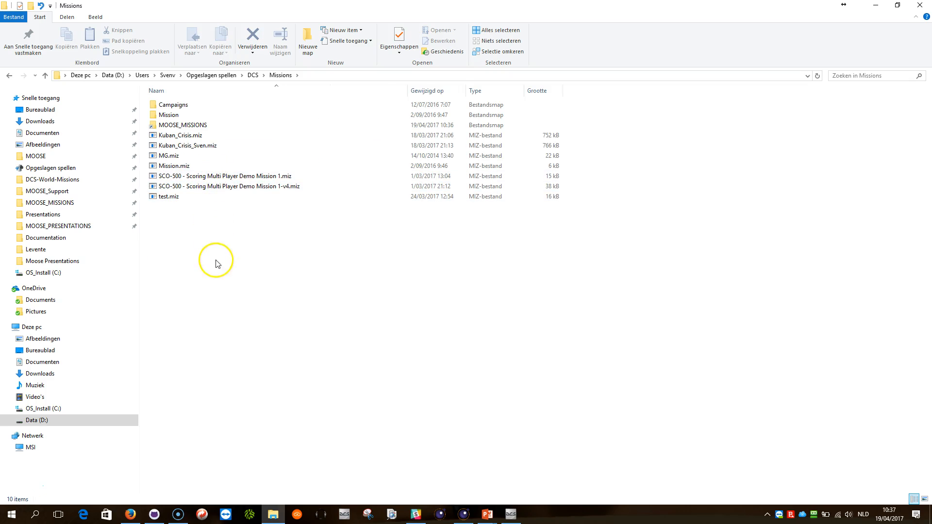
right_click(216, 261)
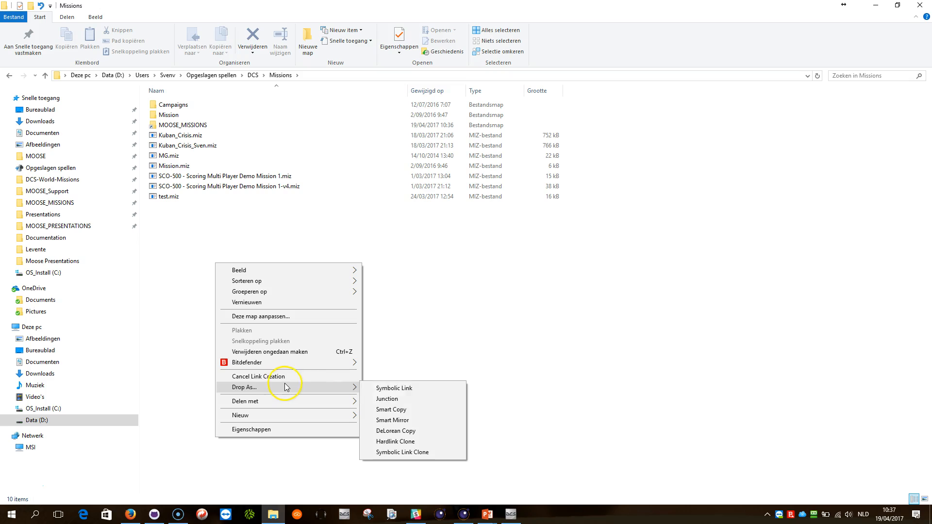
click(392, 400)
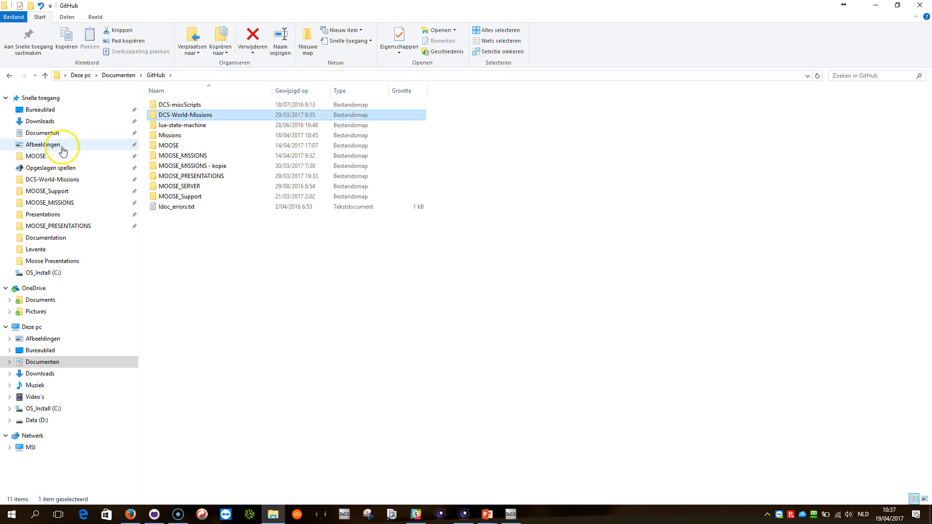
Navigate into Opgeslagen spellen > DCS toward the Missions folder
click(50, 167)
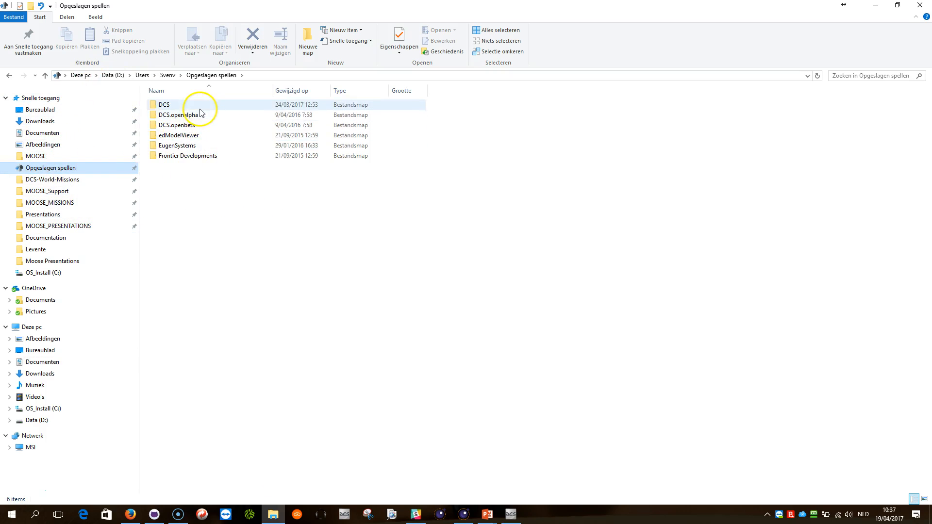
double_click(165, 105)
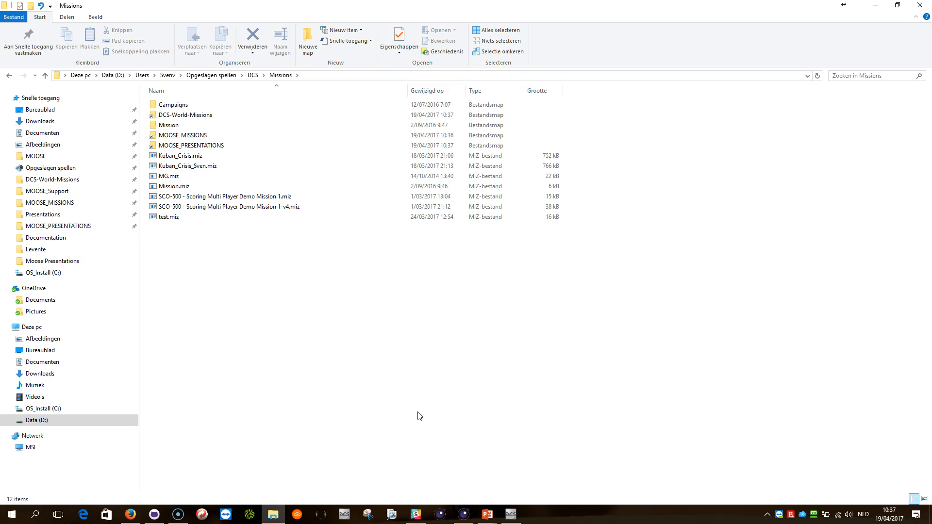
Delete the MOOSE_MISSIONS junction via Verwijderen, then open the original MOOSE_MISSIONS folder from Quick Access
click(184, 135)
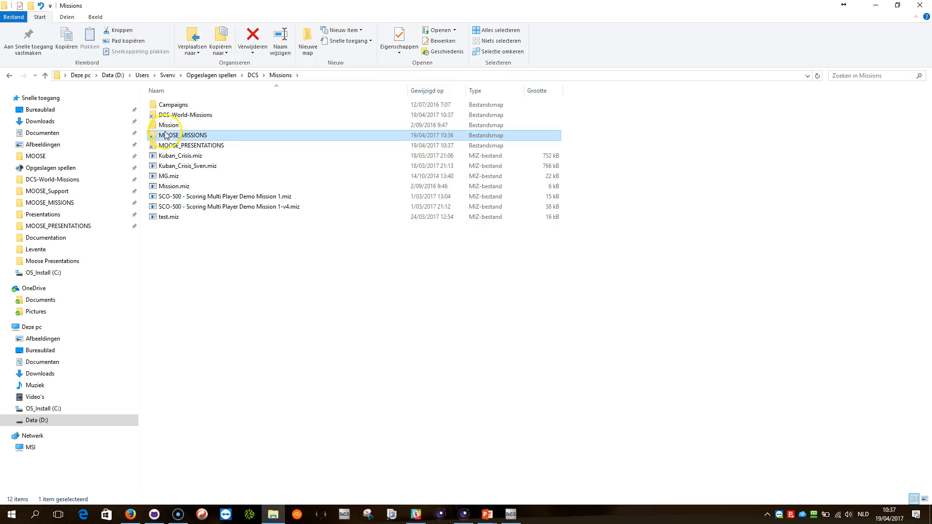
mouse_move(181, 135)
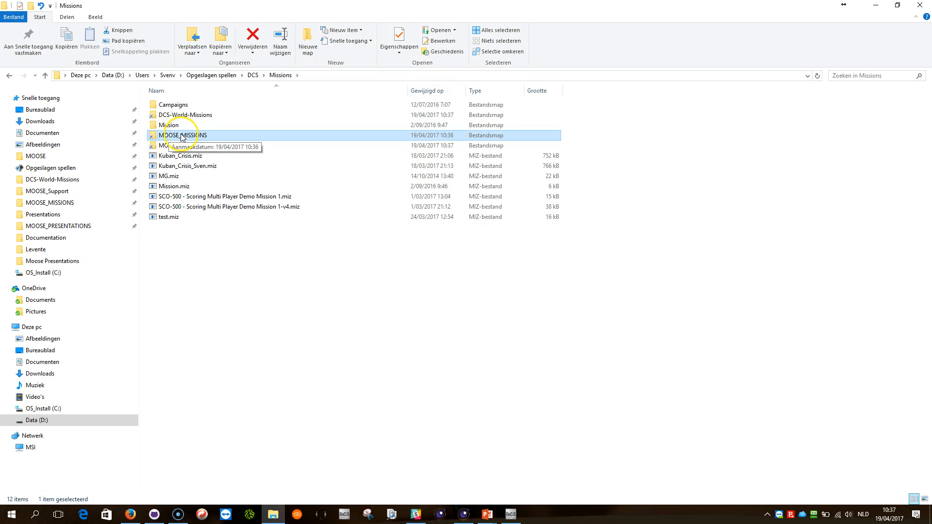
right_click(183, 134)
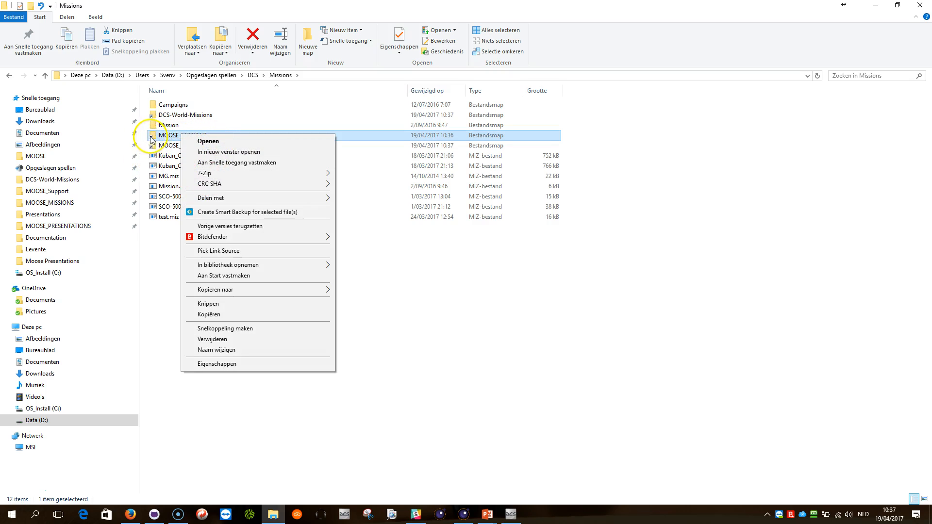
mouse_move(213, 339)
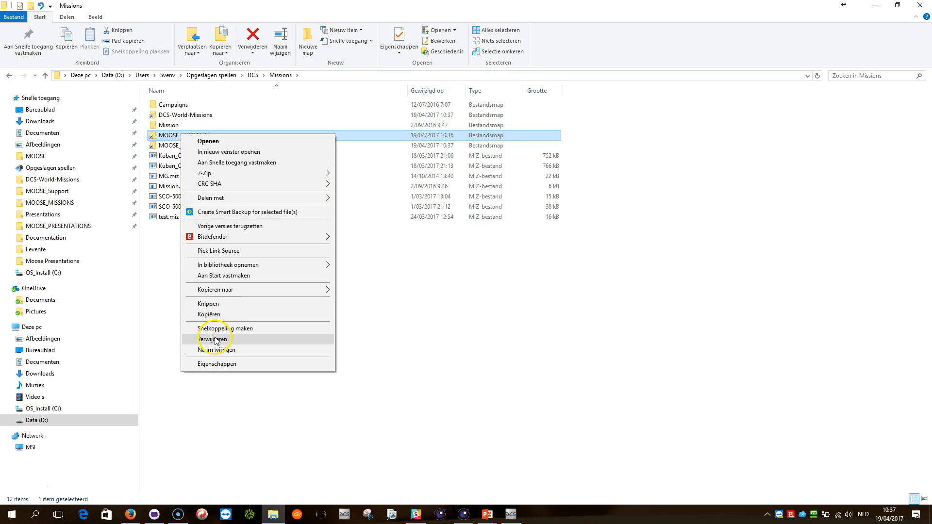
click(213, 339)
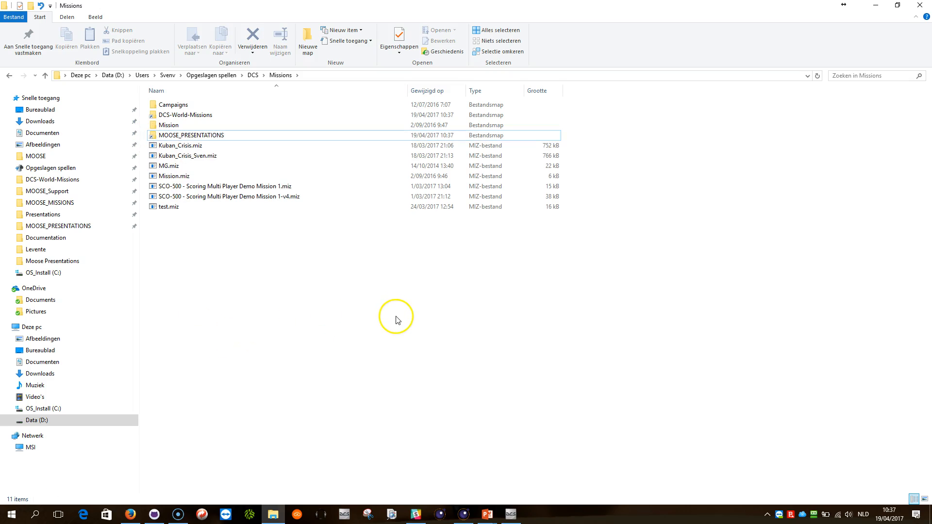
click(50, 203)
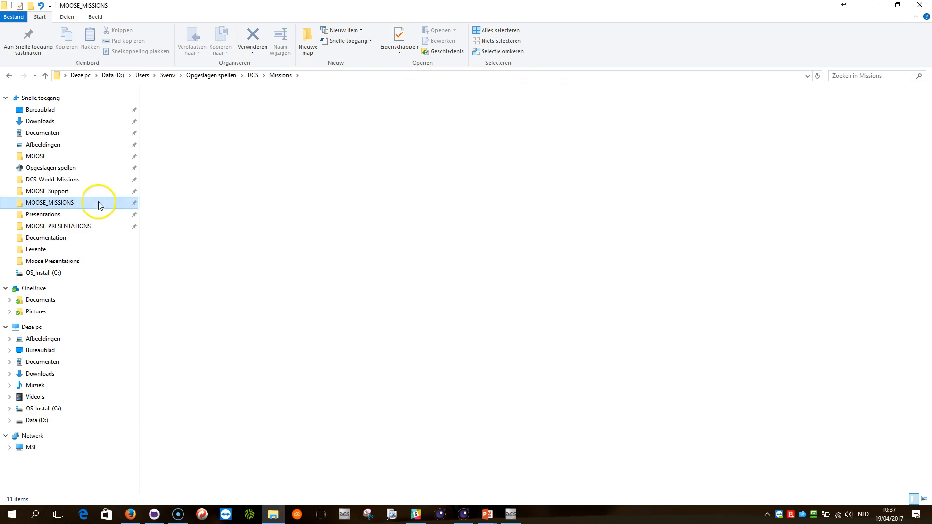
double_click(49, 202)
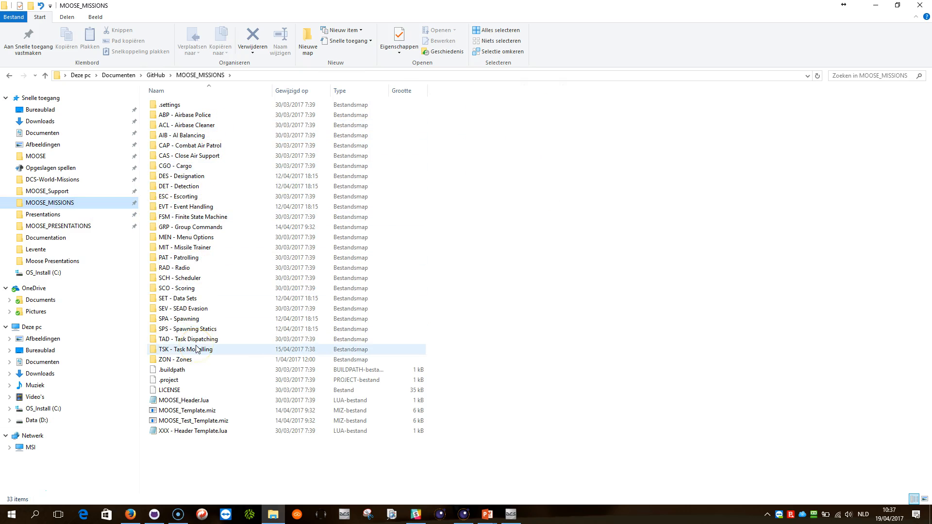
mouse_move(153, 364)
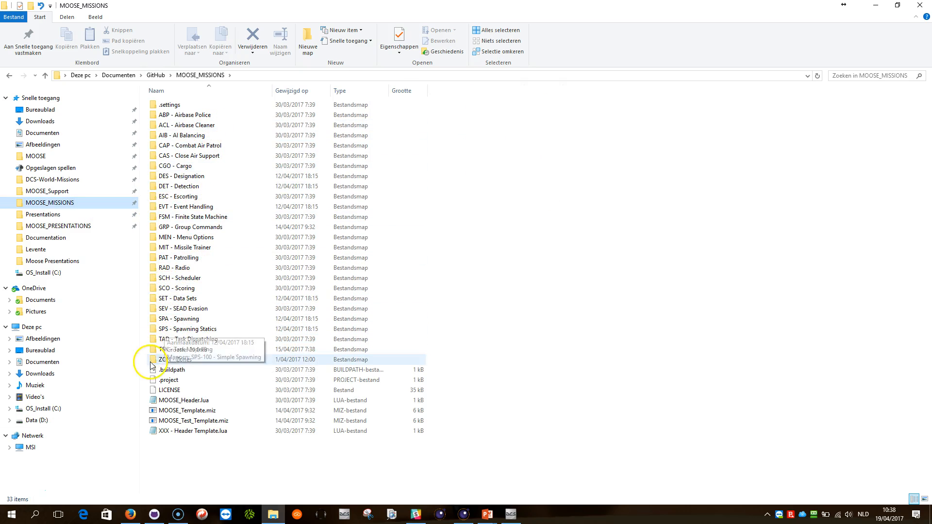
mouse_move(21, 491)
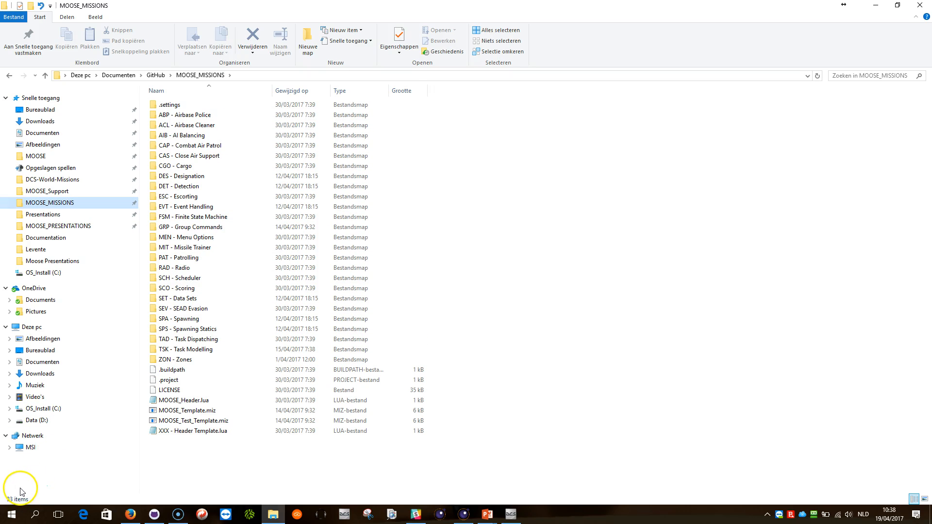